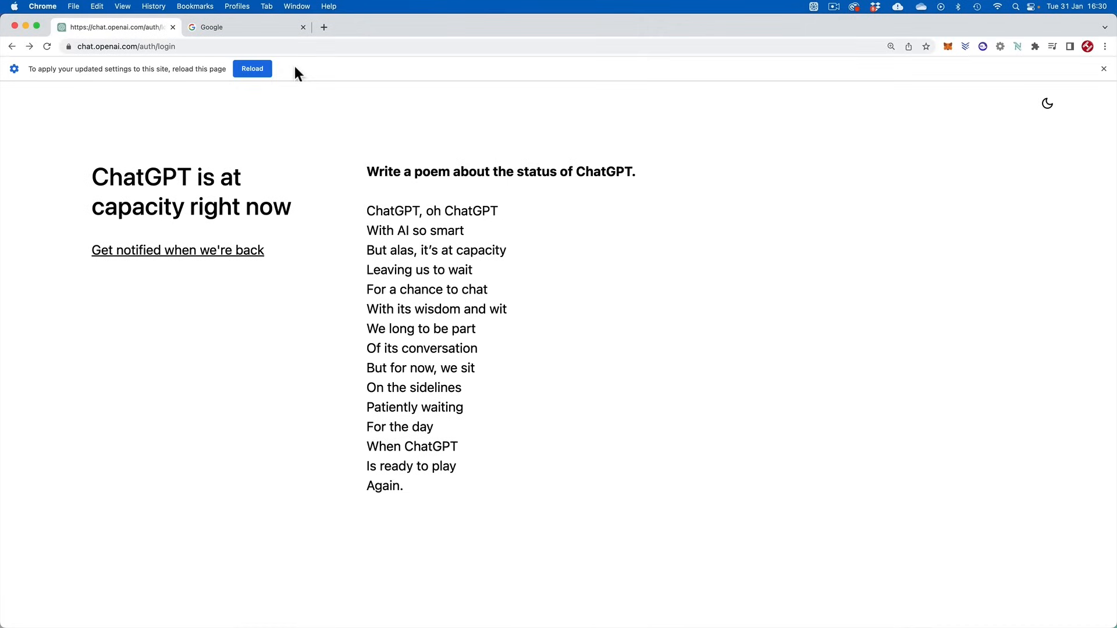
Step: Reload the page and remove openai.com's stored site data
left_click(251, 68)
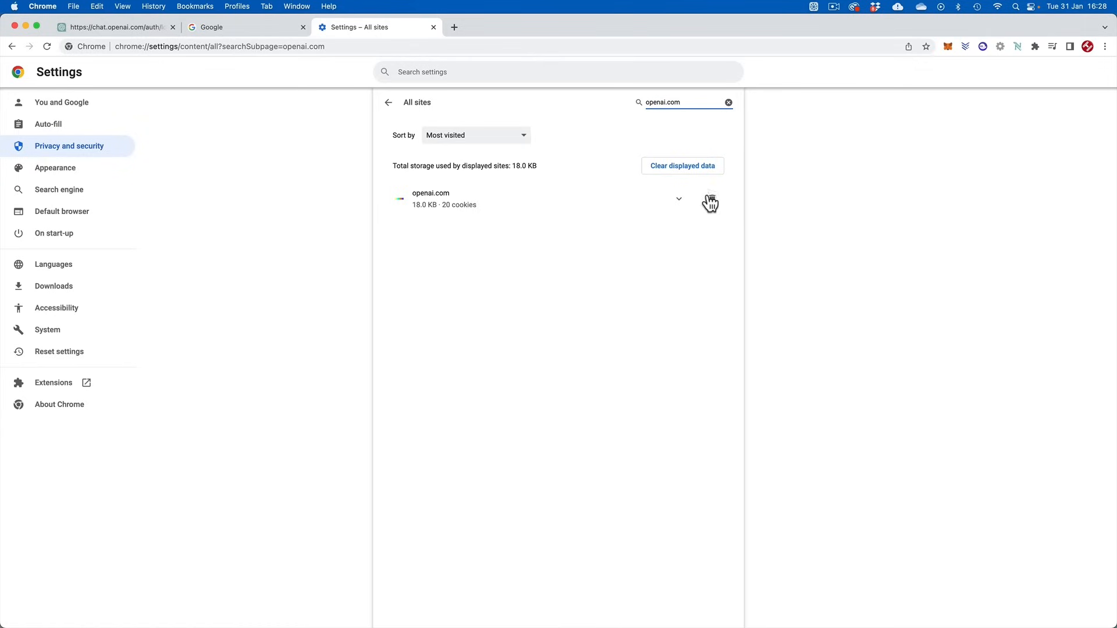
left_click(114, 26)
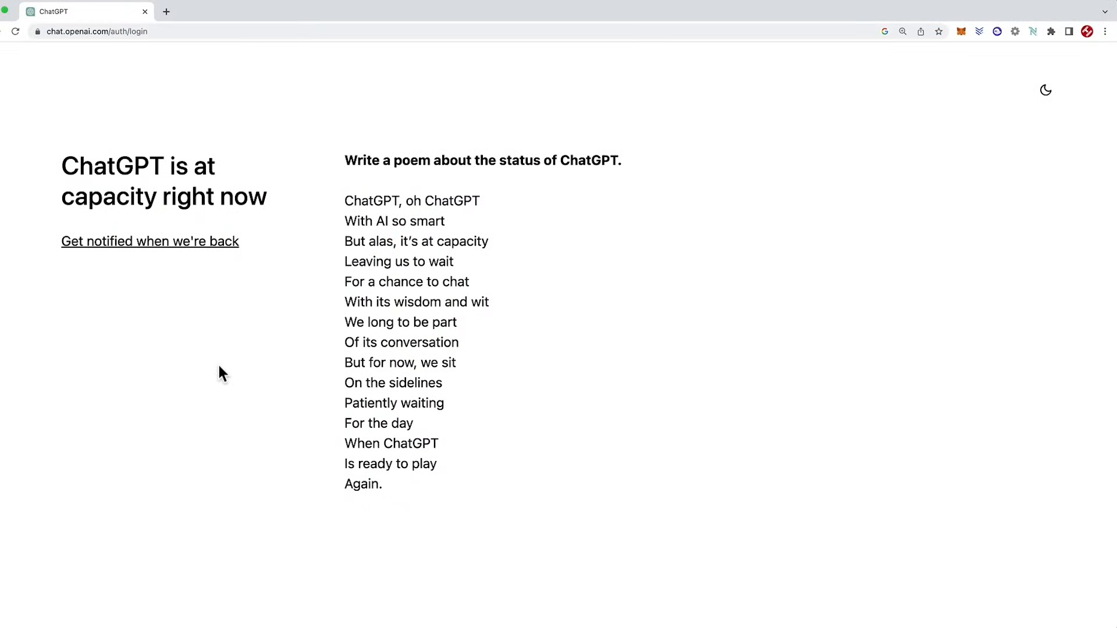
mouse_move(56, 262)
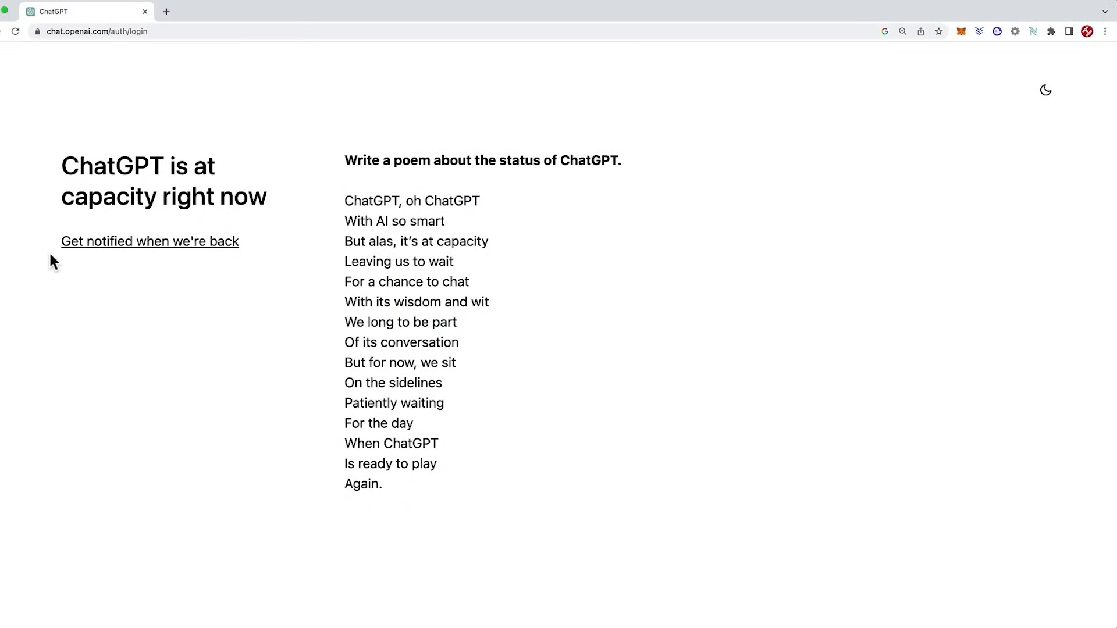
mouse_move(259, 255)
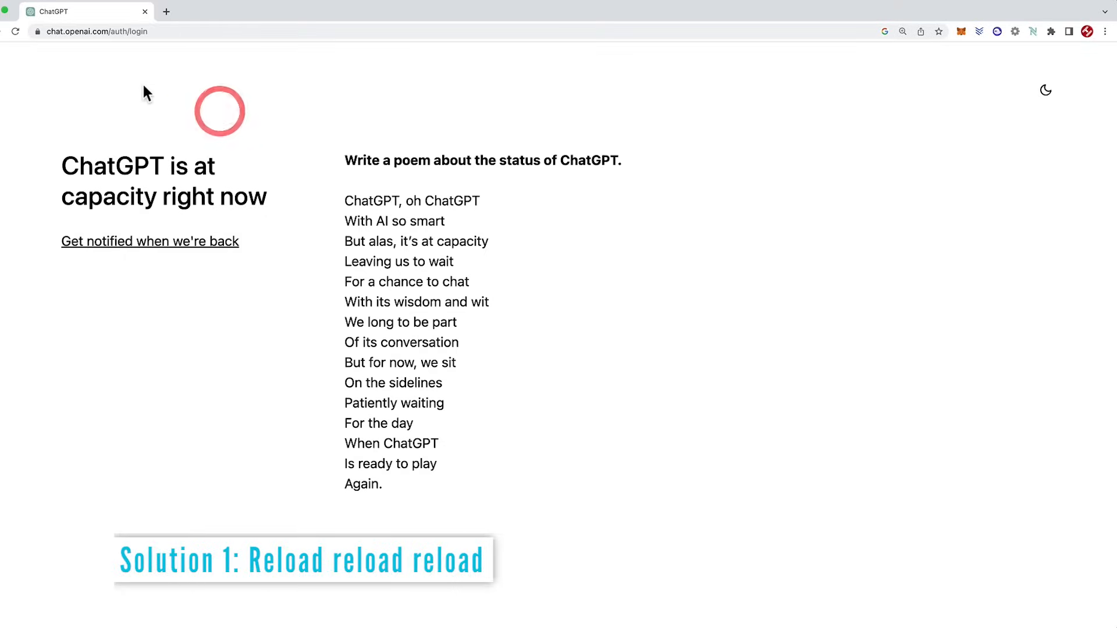
left_click(15, 31)
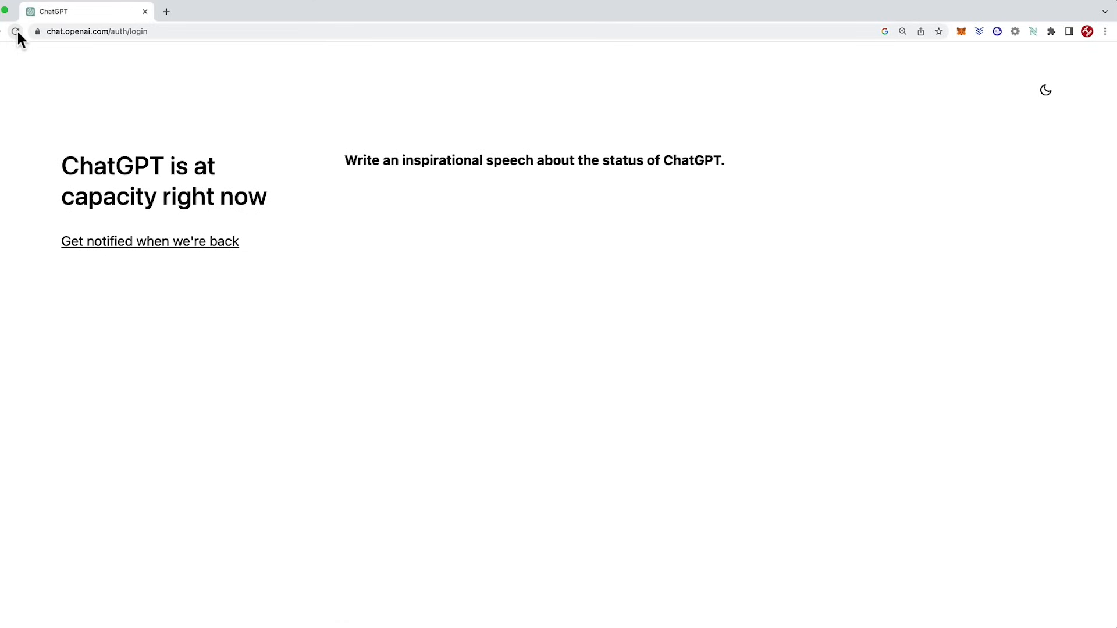
type("My fellow citizens, the time has come. The futur")
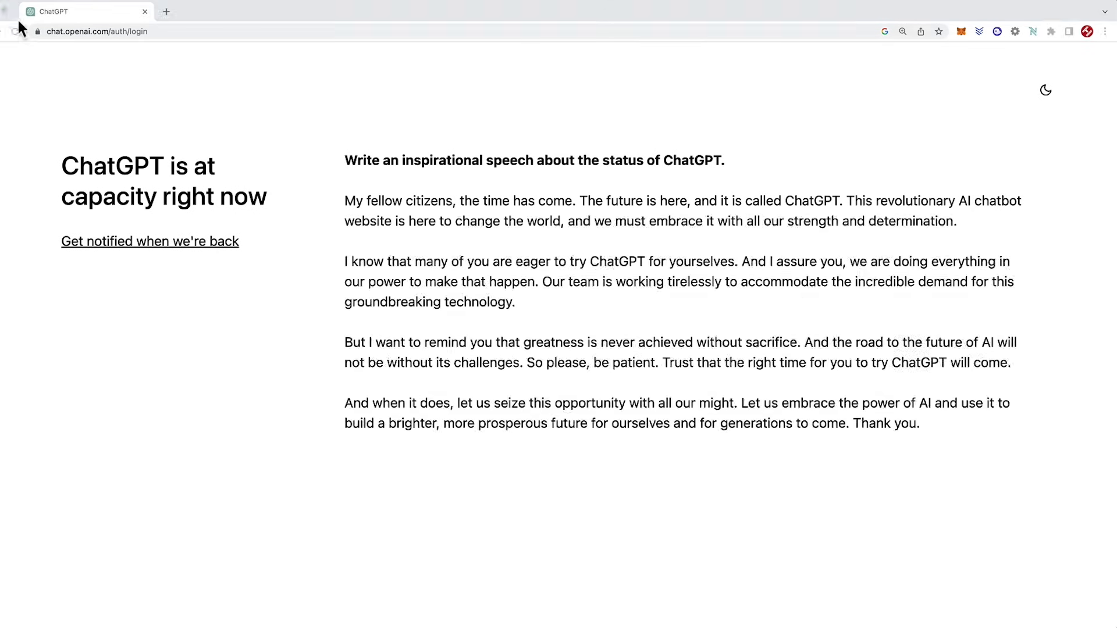
left_click(50, 11)
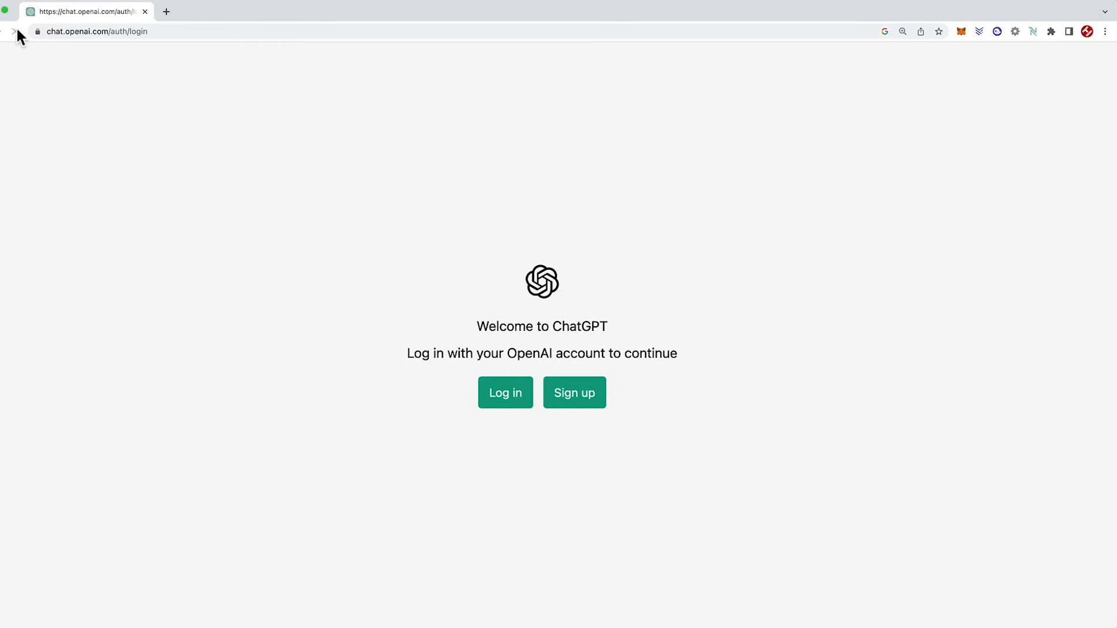
mouse_move(199, 142)
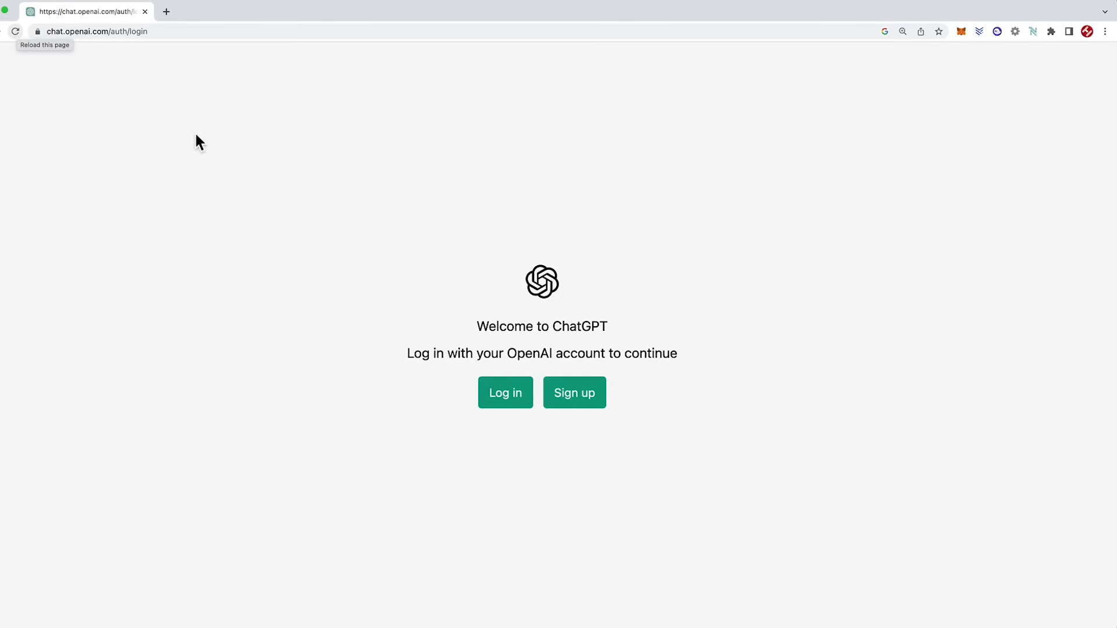
left_click(198, 135)
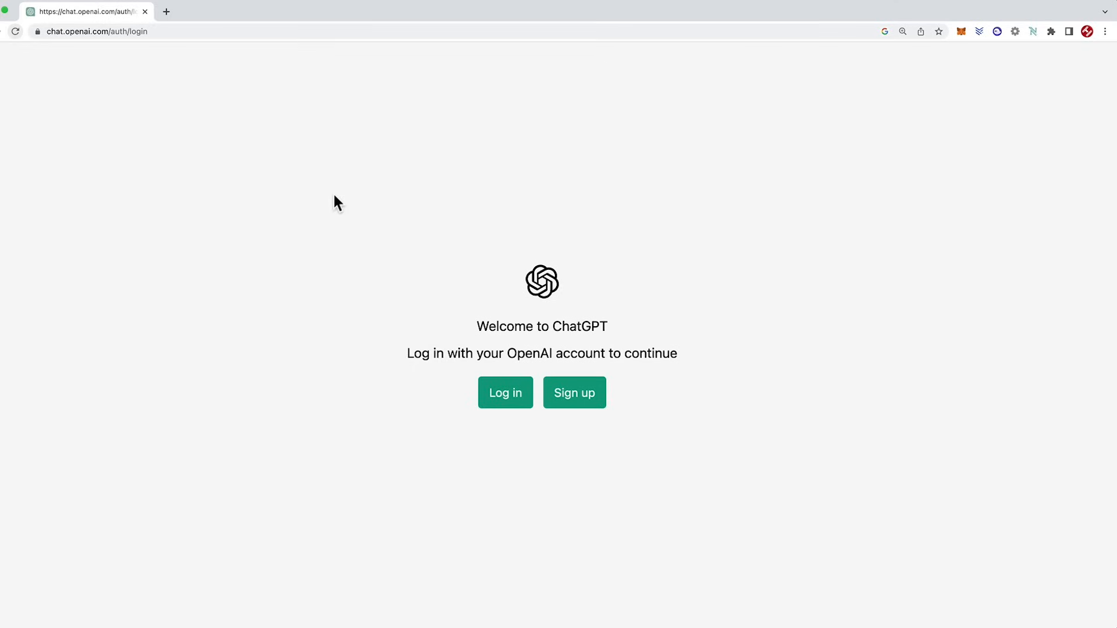
left_click(15, 30)
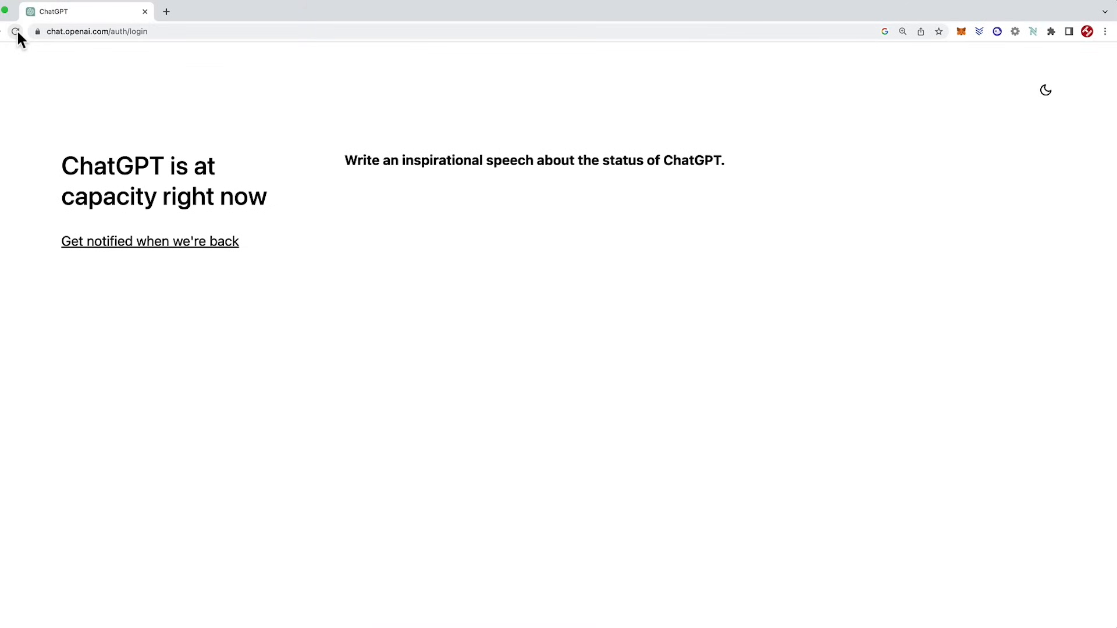
type("My fellow citizens, the time has come. The f")
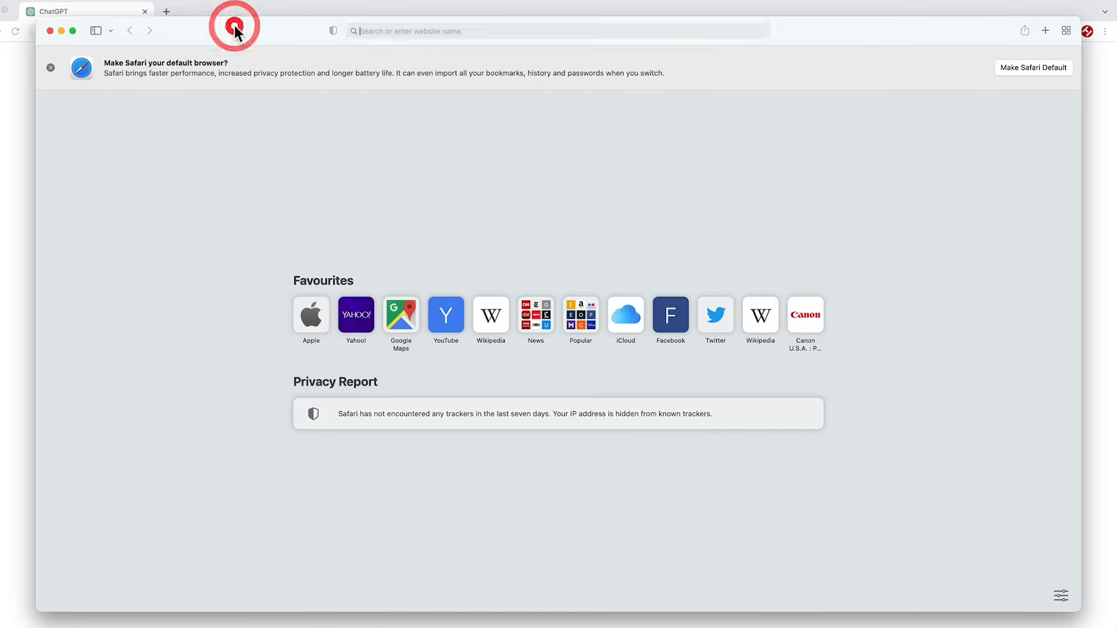
Step: Go to chat.openai.com in Safari, sign in, retry loading history and open a past conversation
type("chat.openai.com")
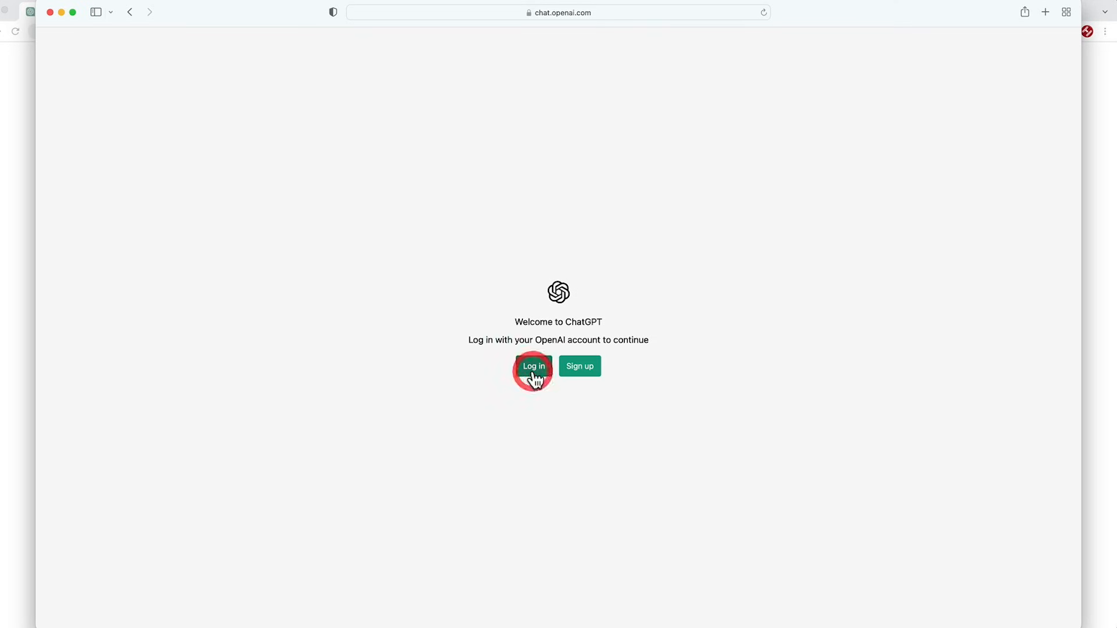
left_click(532, 365)
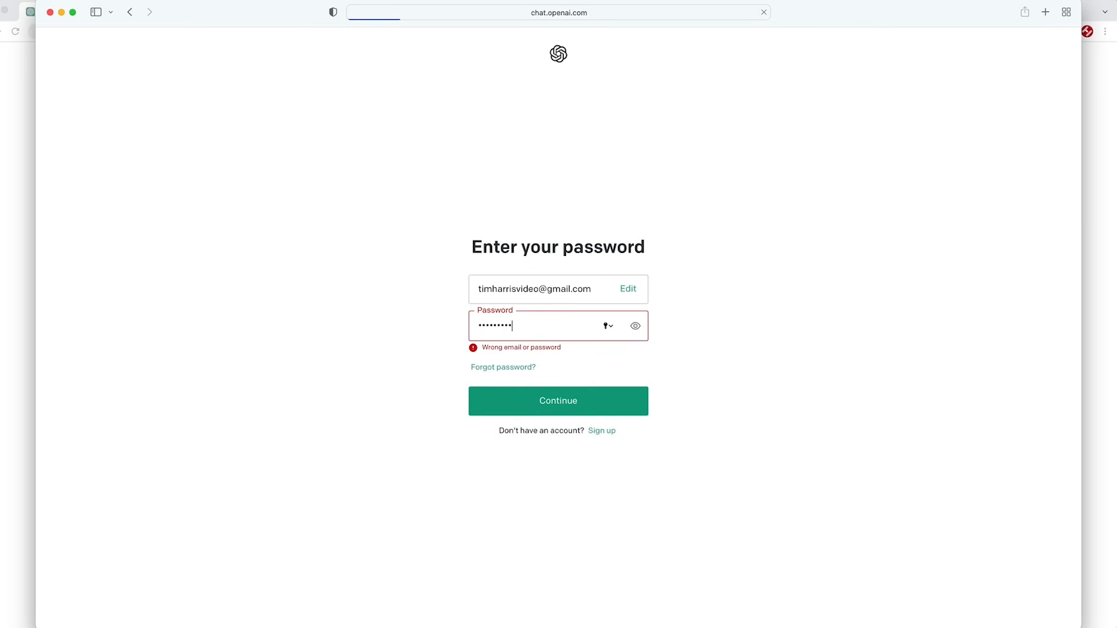
left_click(558, 401)
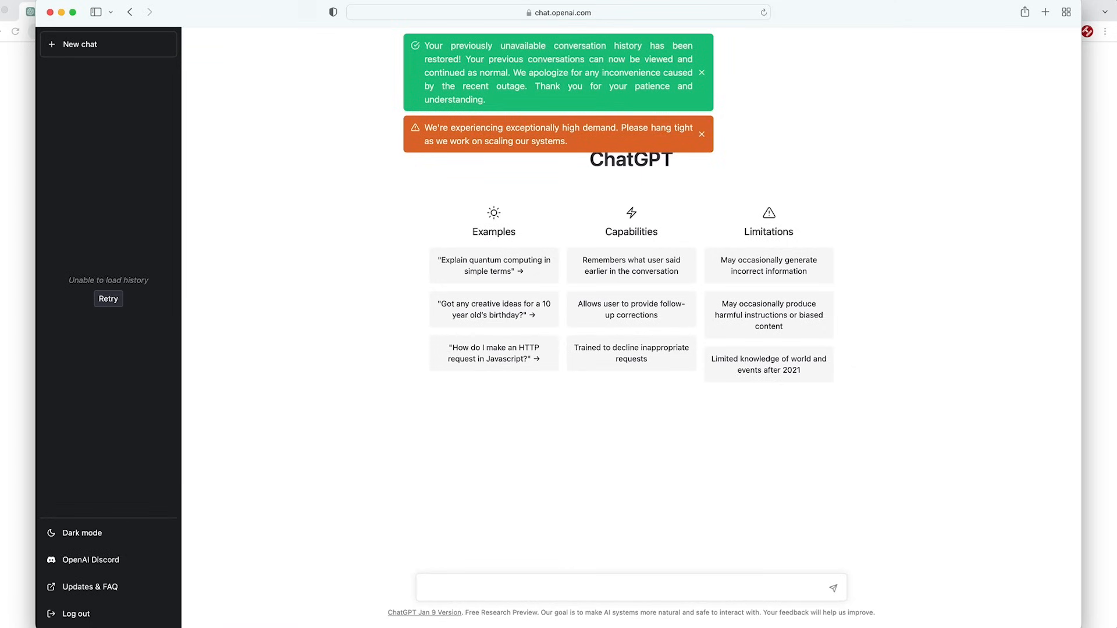
left_click(107, 299)
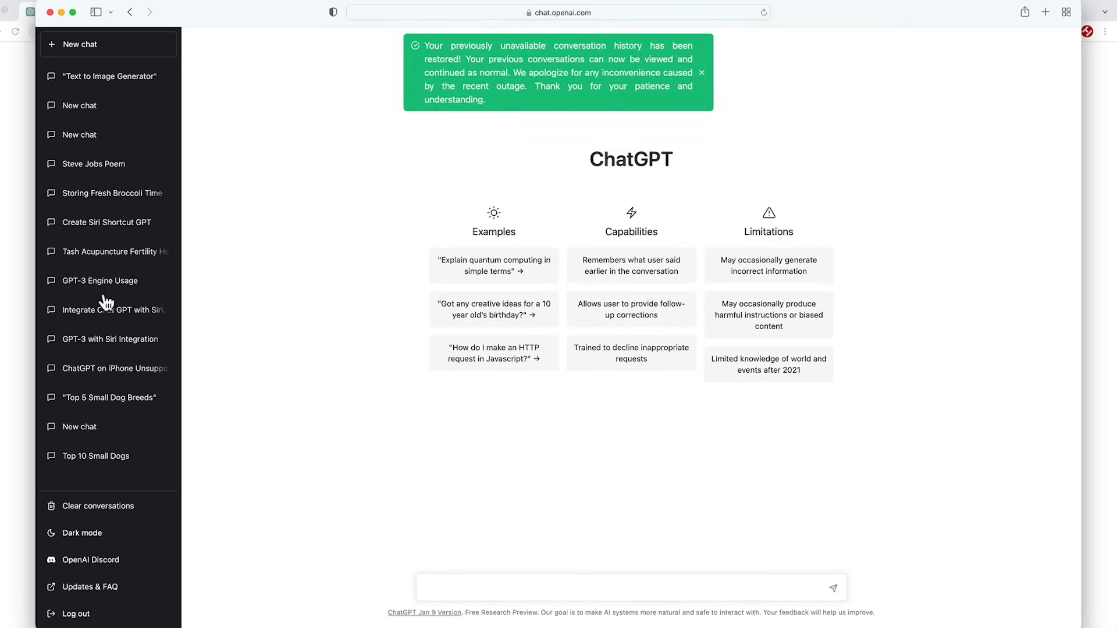
left_click(629, 587)
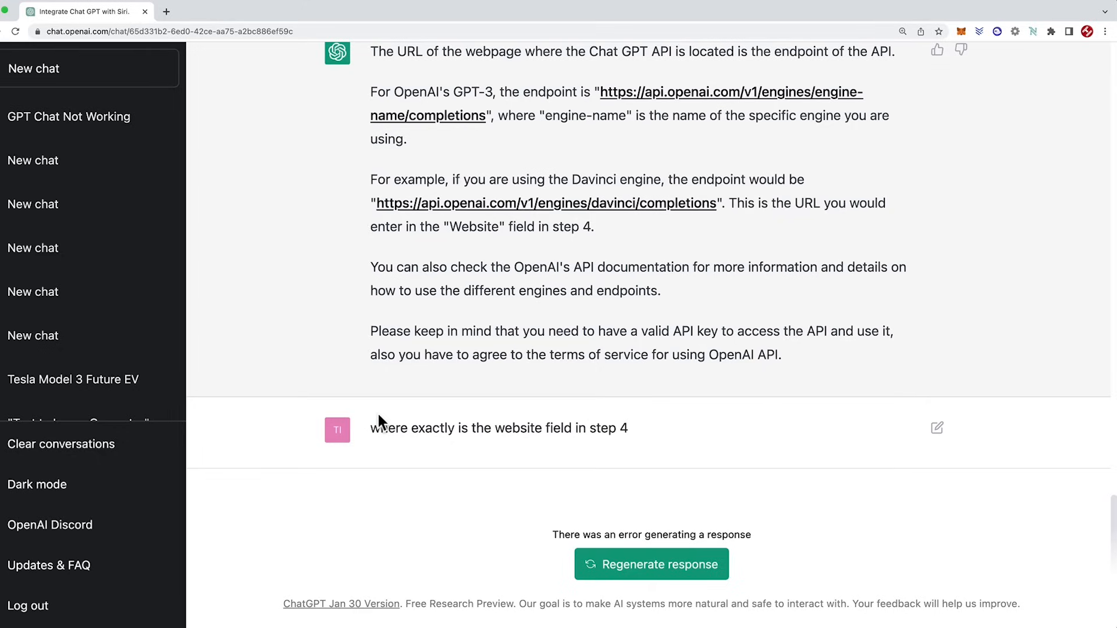
mouse_move(583, 450)
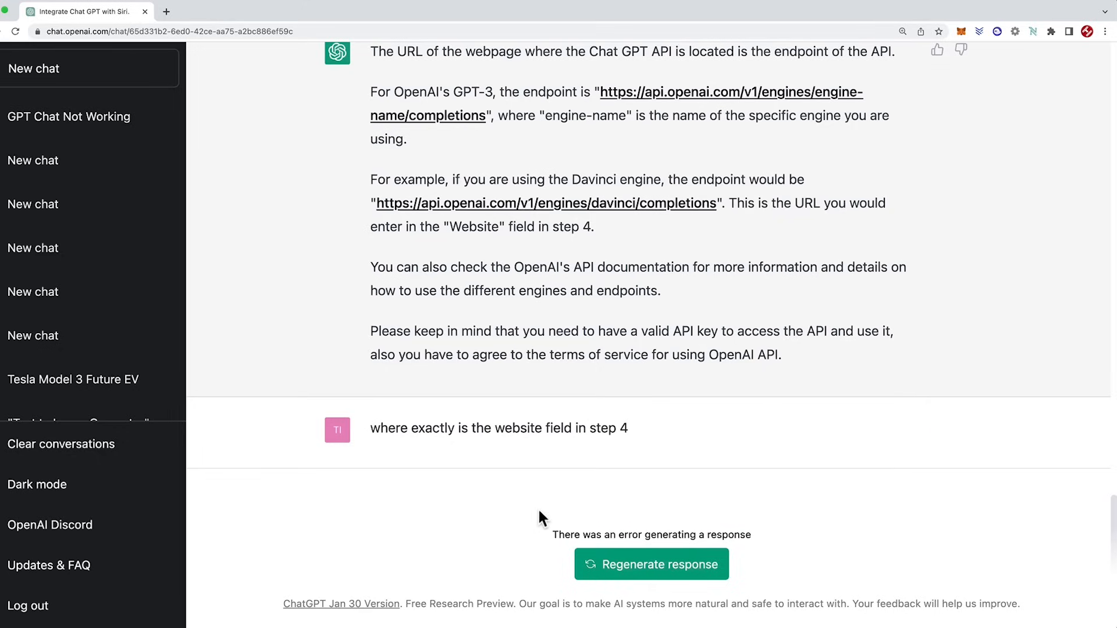
mouse_move(528, 513)
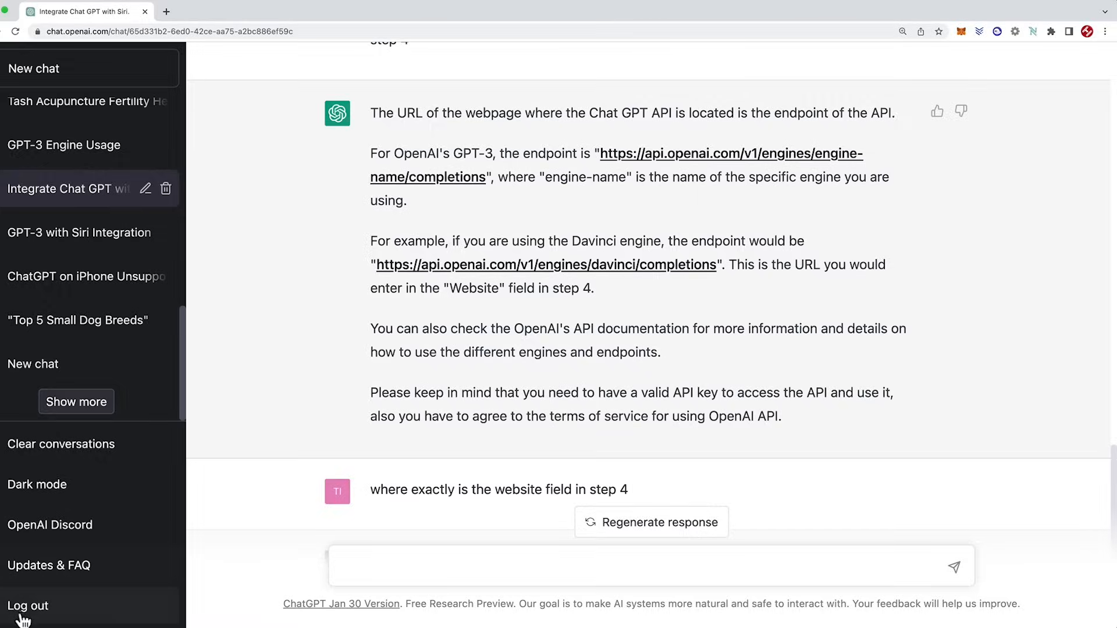
Step: Log out from the sidebar and start logging back in from the welcome page
left_click(26, 605)
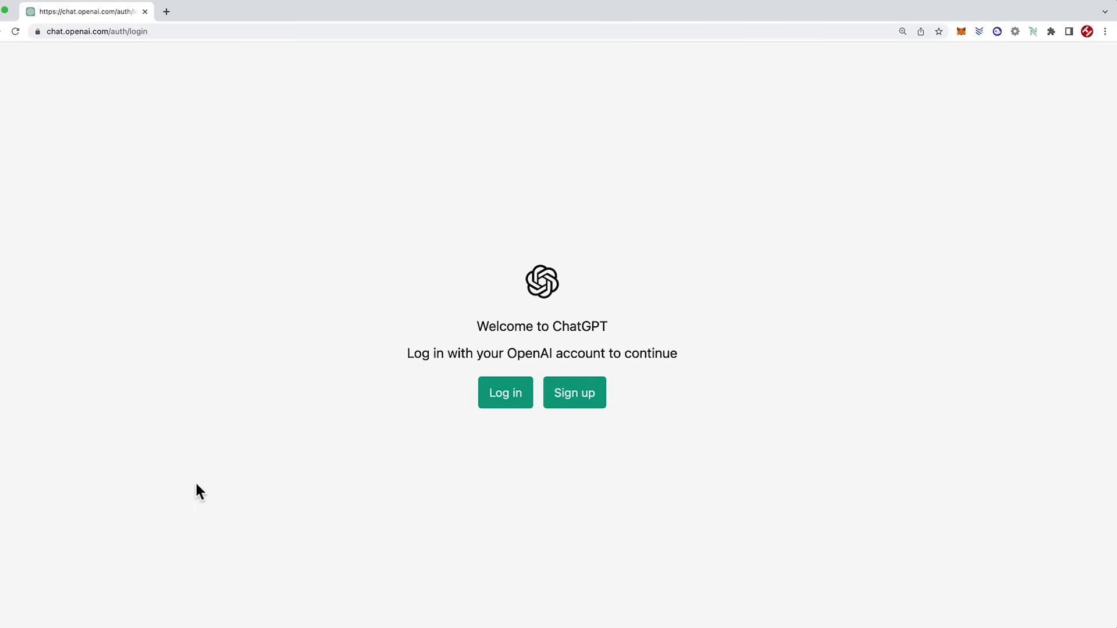
left_click(504, 392)
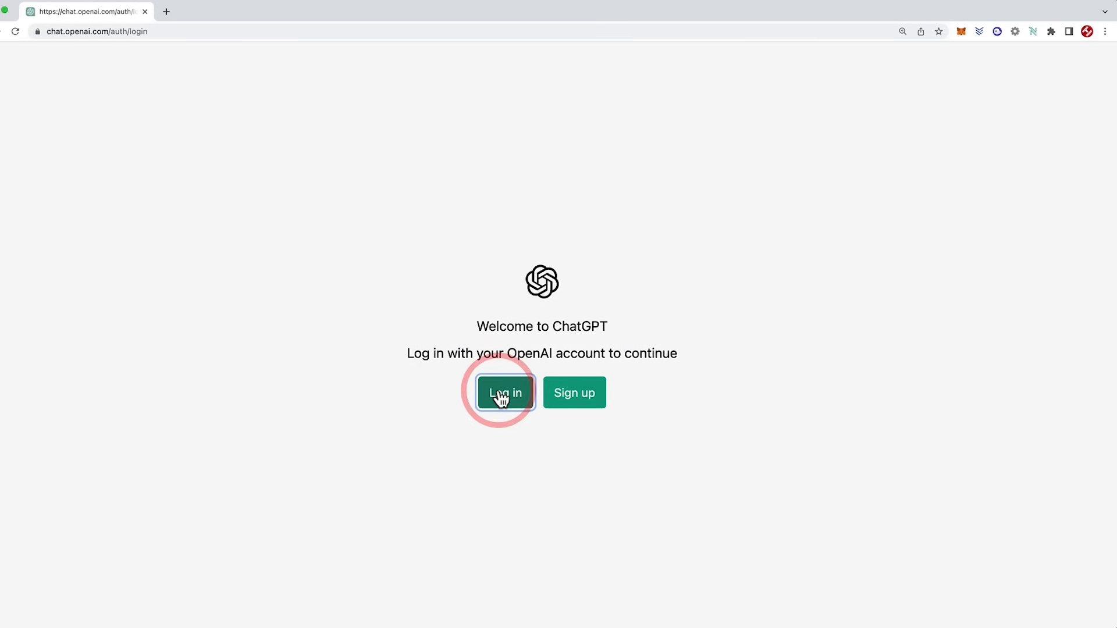
left_click(503, 392)
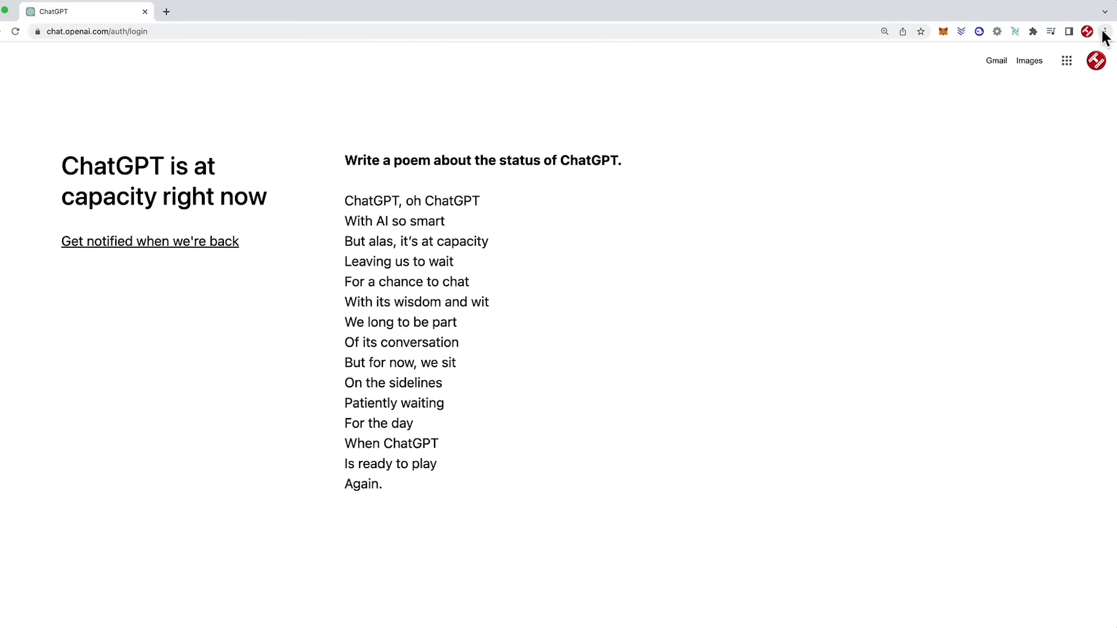
Step: Reach Chrome's Privacy and security settings and view all stored site data
left_click(1105, 31)
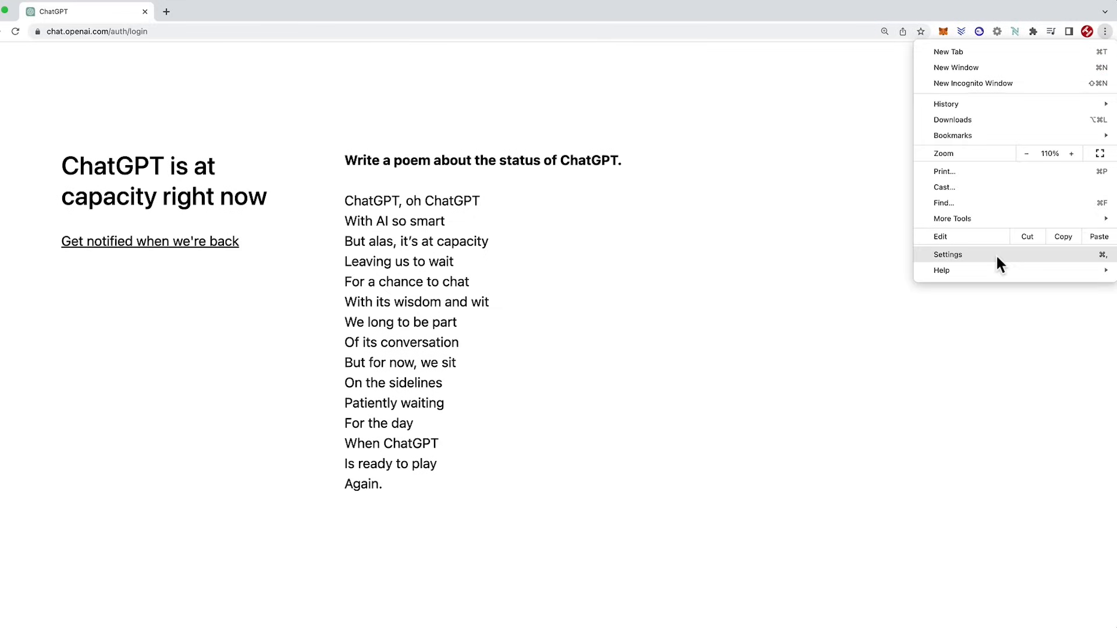
left_click(947, 255)
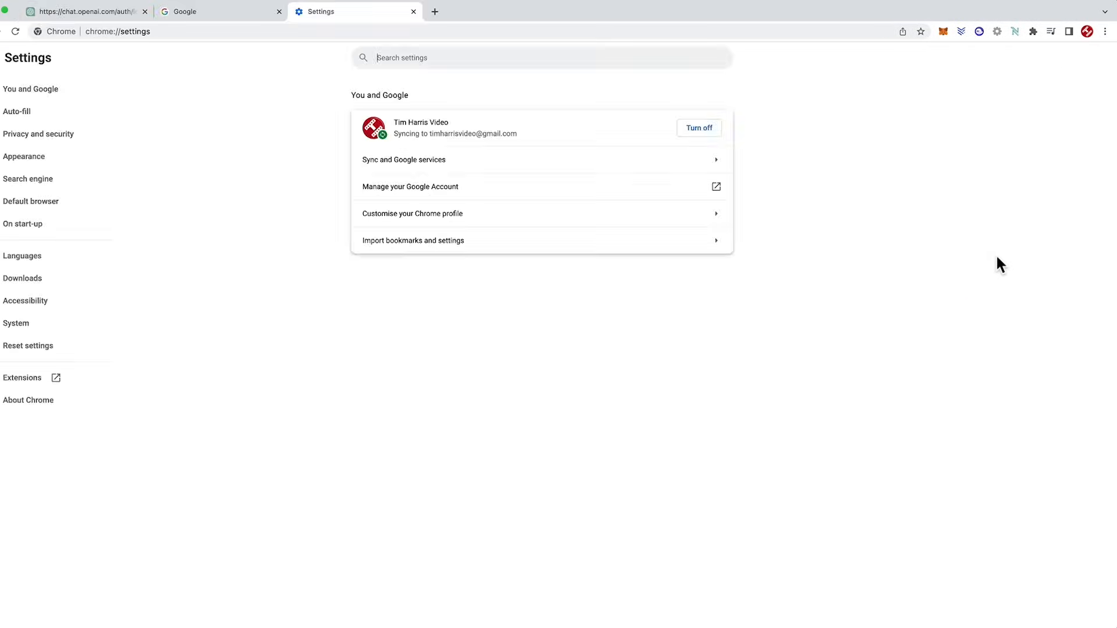
left_click(38, 134)
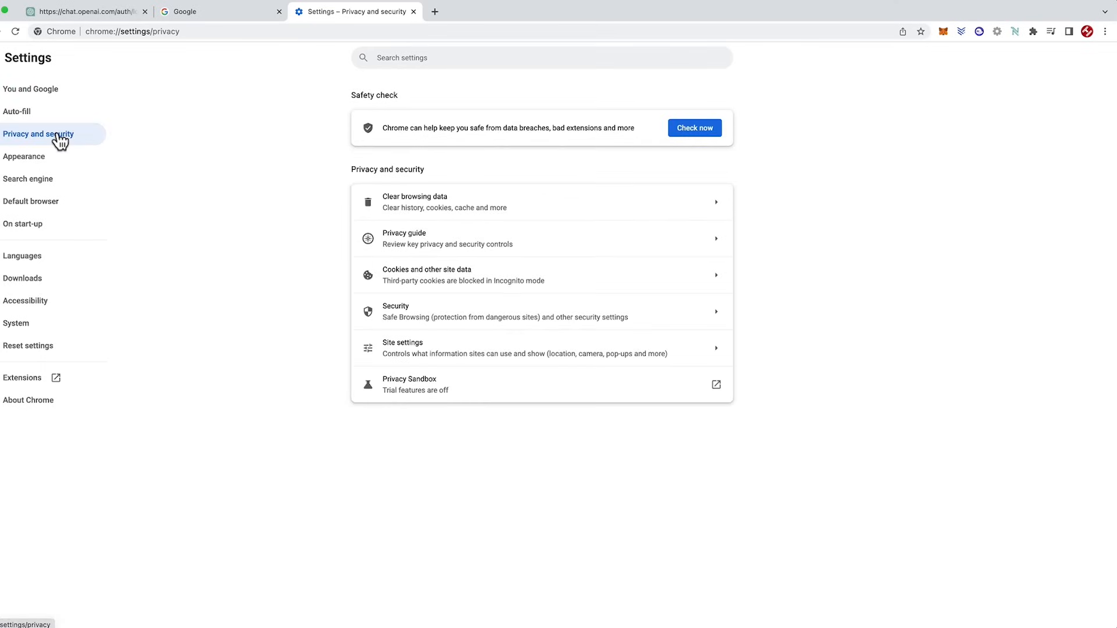
mouse_move(716, 282)
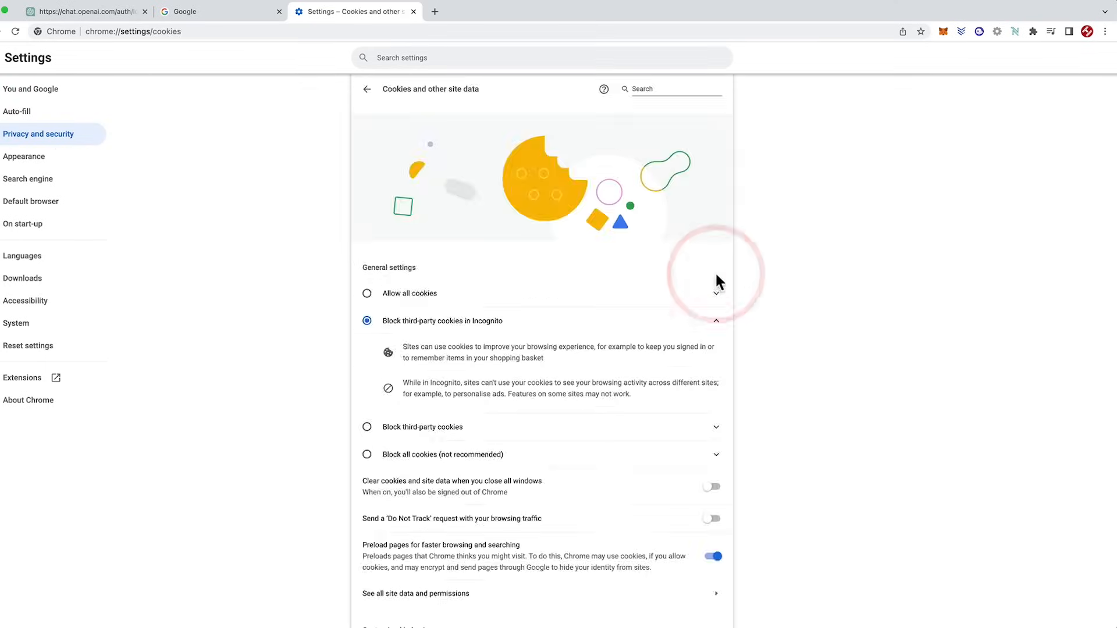
scroll("down", 3)
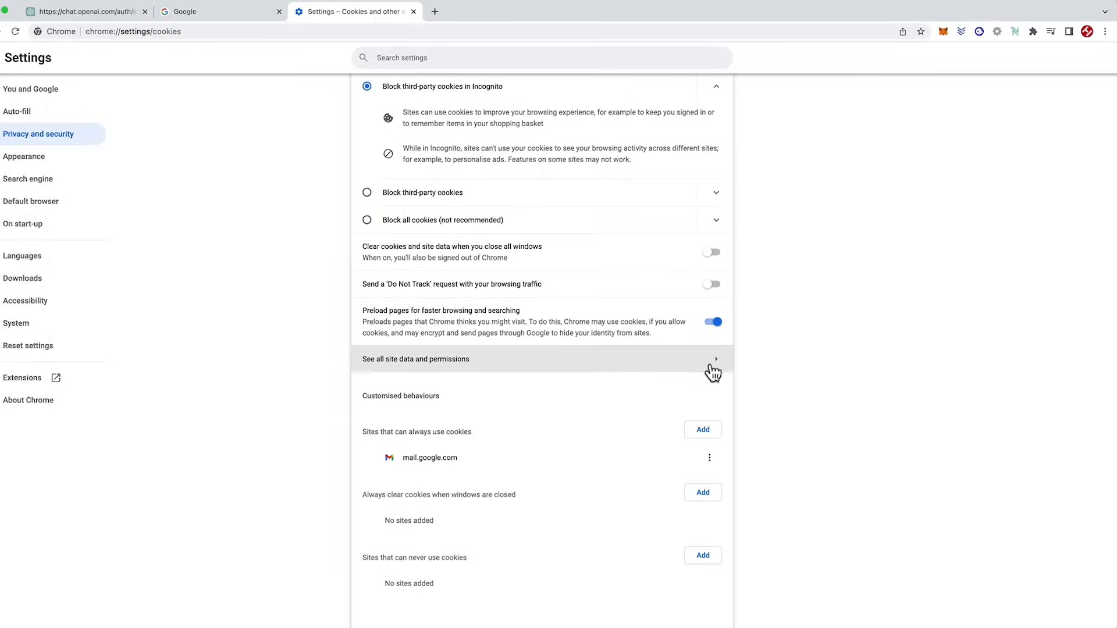
left_click(415, 359)
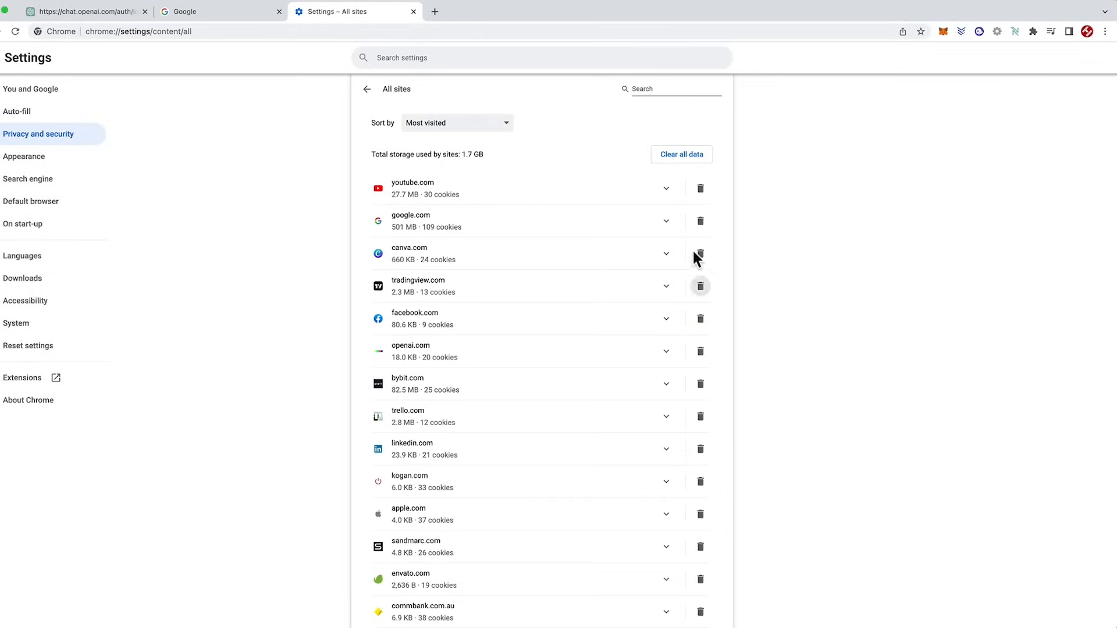
Step: Search the site list for openai.com and clear its stored data, confirming with Clear
left_click(659, 89)
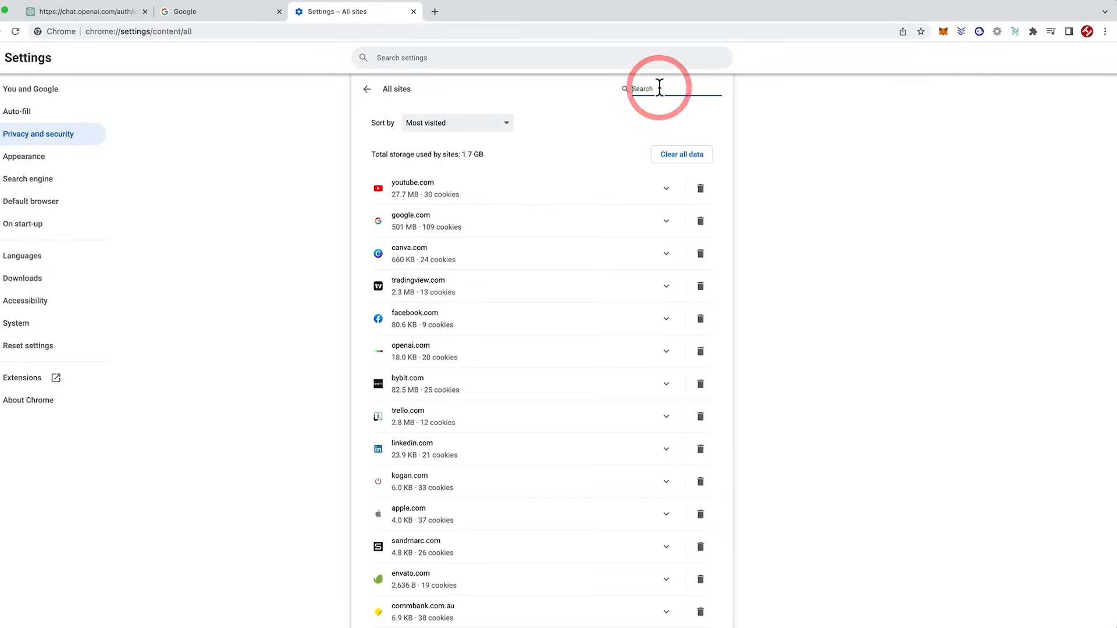
type("openai")
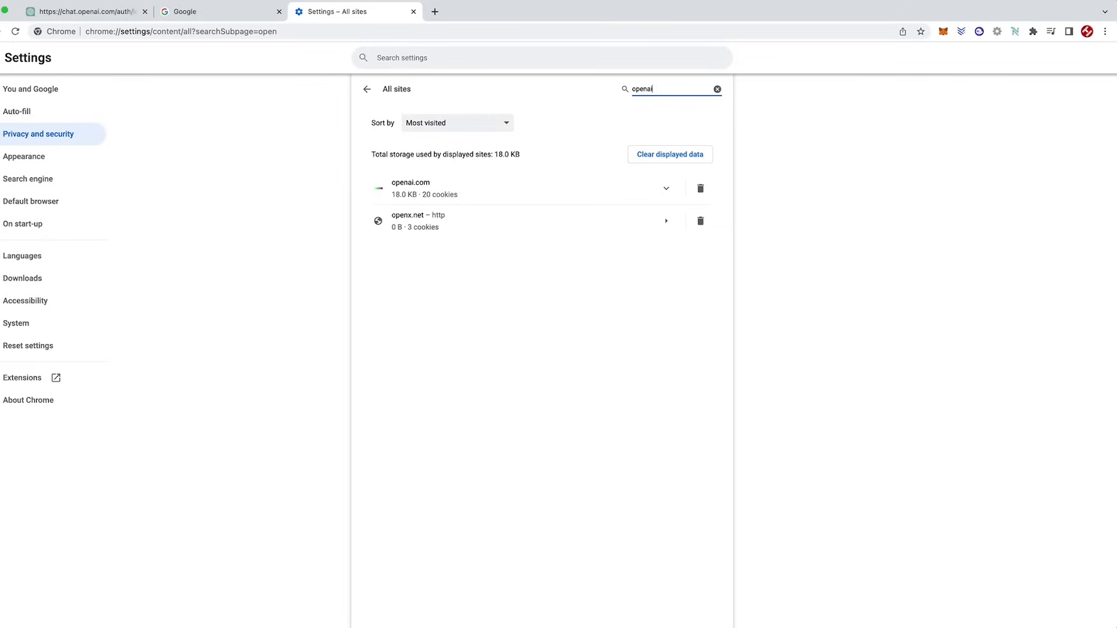
type(".com")
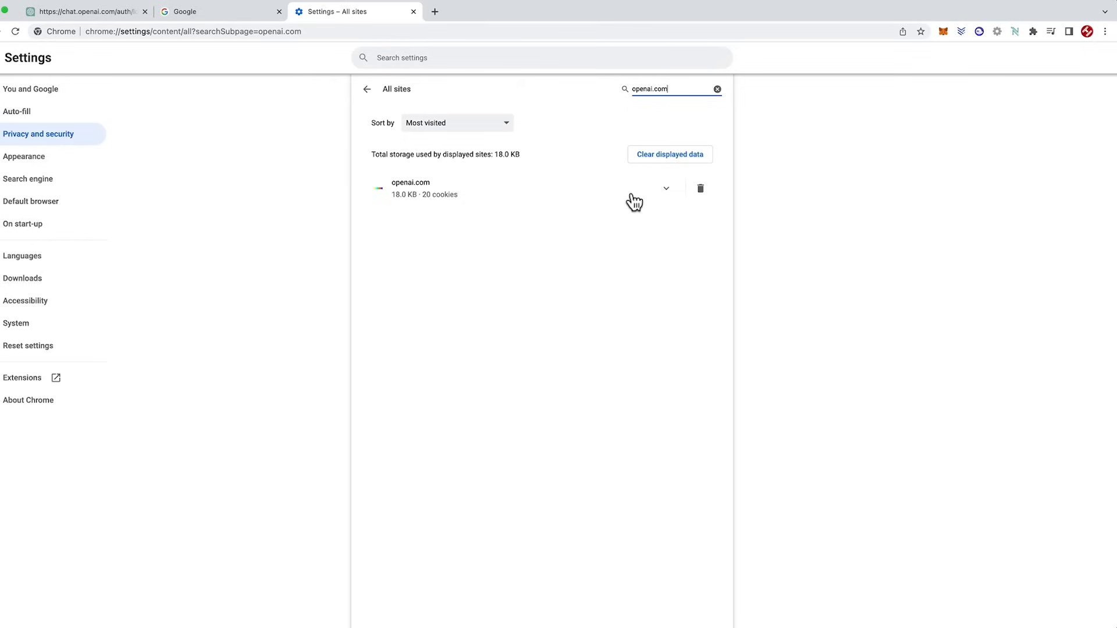
left_click(701, 188)
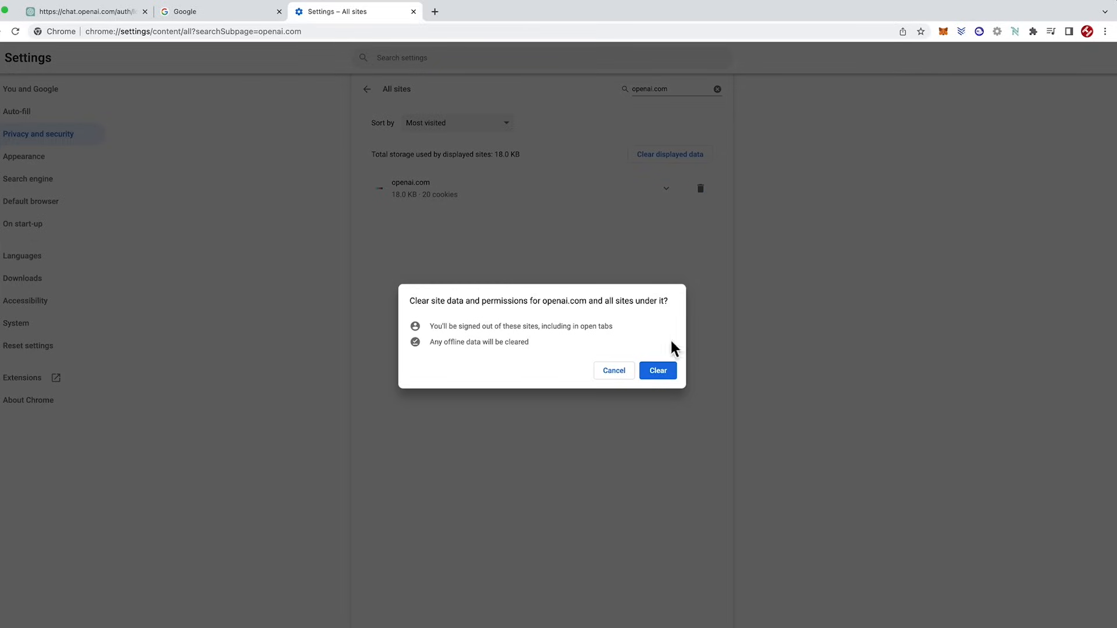
left_click(656, 370)
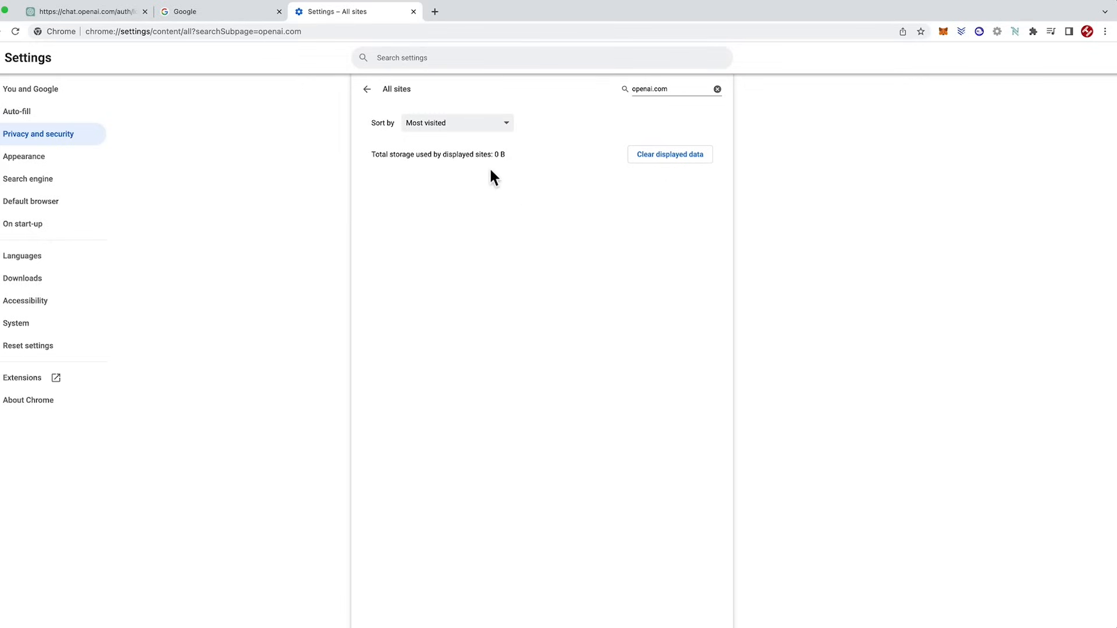
mouse_move(413, 14)
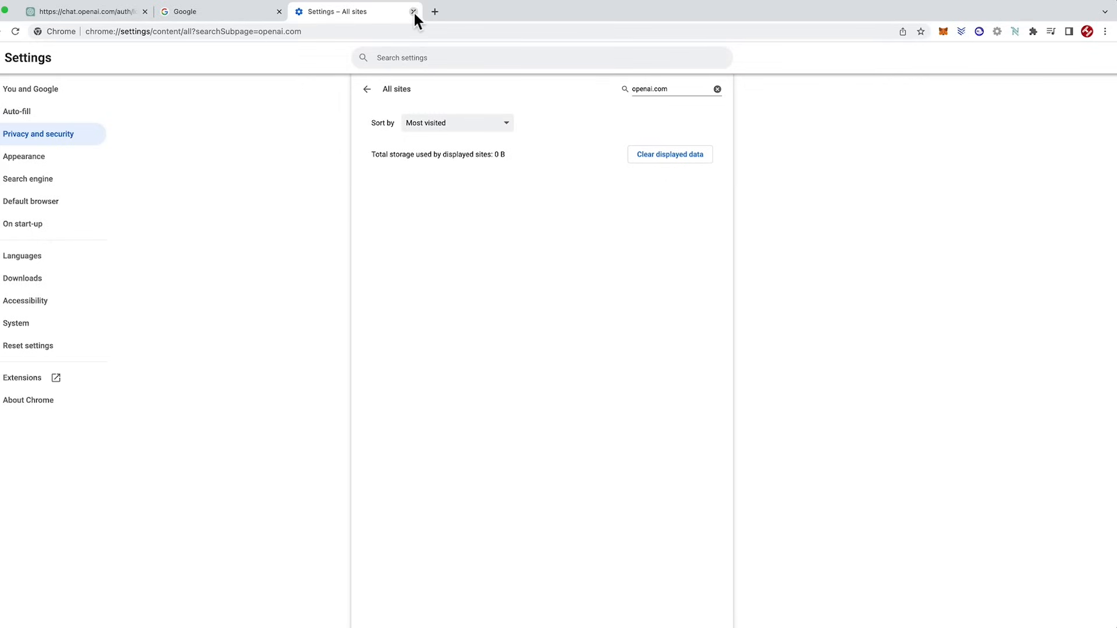
Step: Close the Settings tab, return to the ChatGPT tab and reload it with the cleared data
left_click(413, 11)
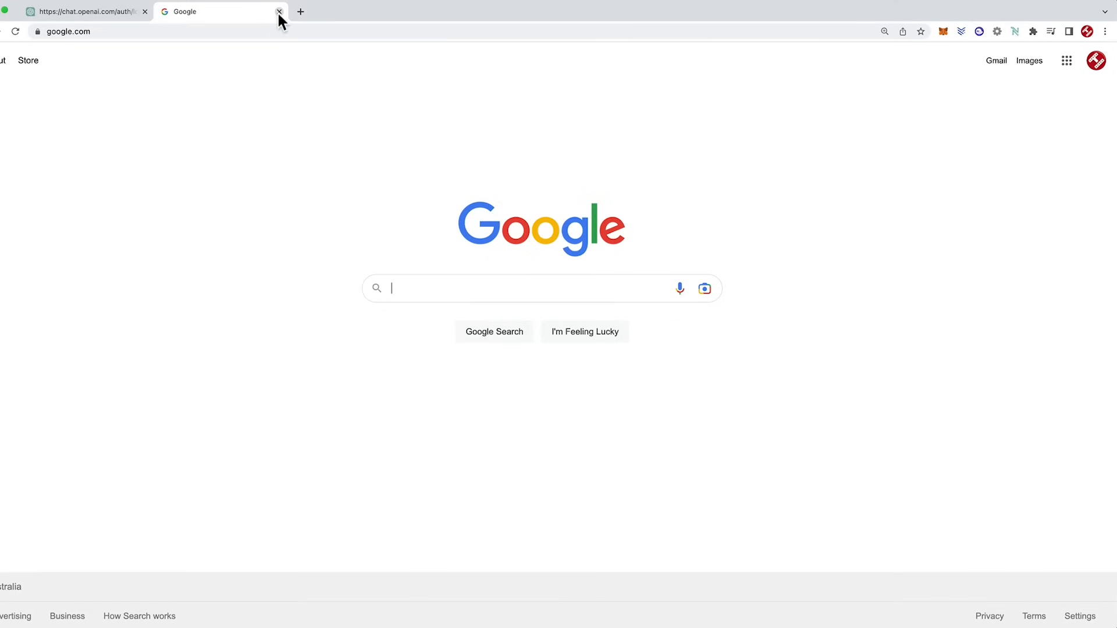
left_click(81, 11)
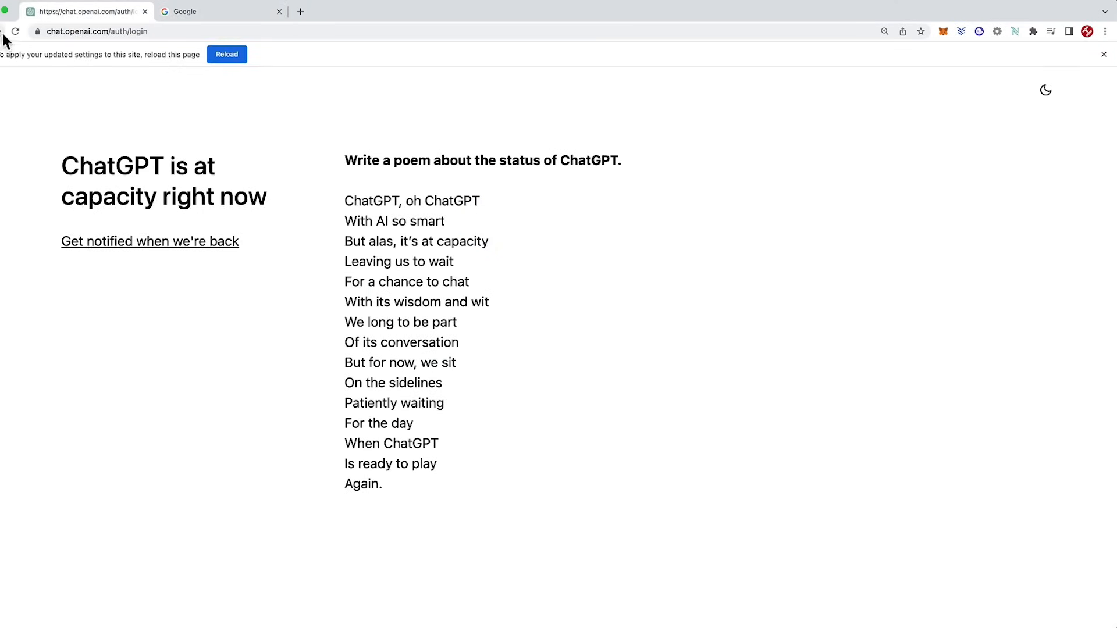
mouse_move(273, 59)
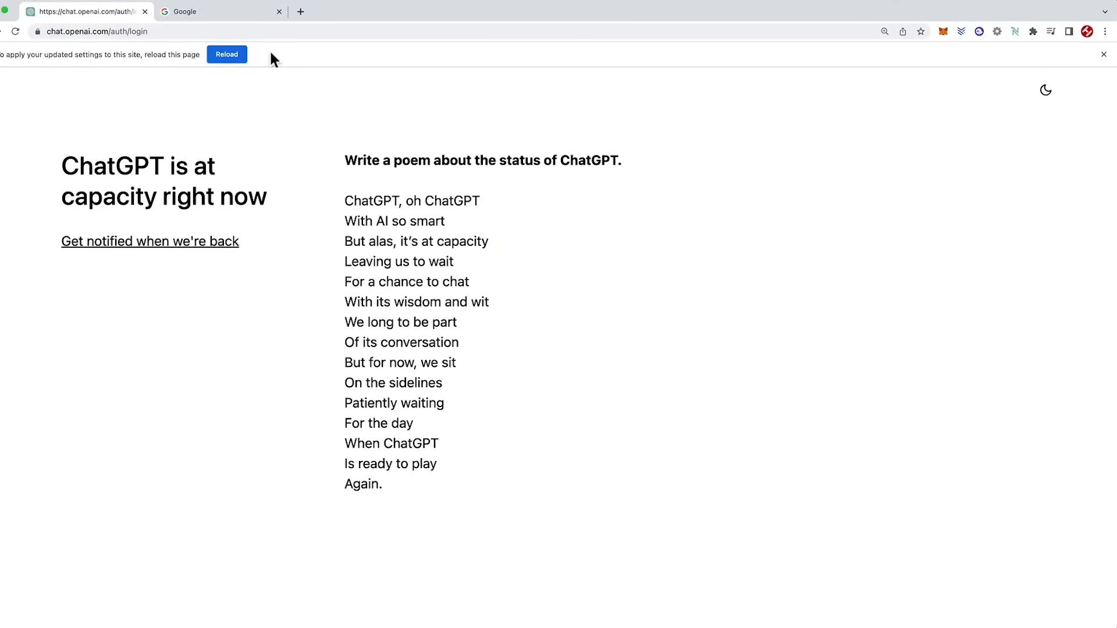
left_click(227, 55)
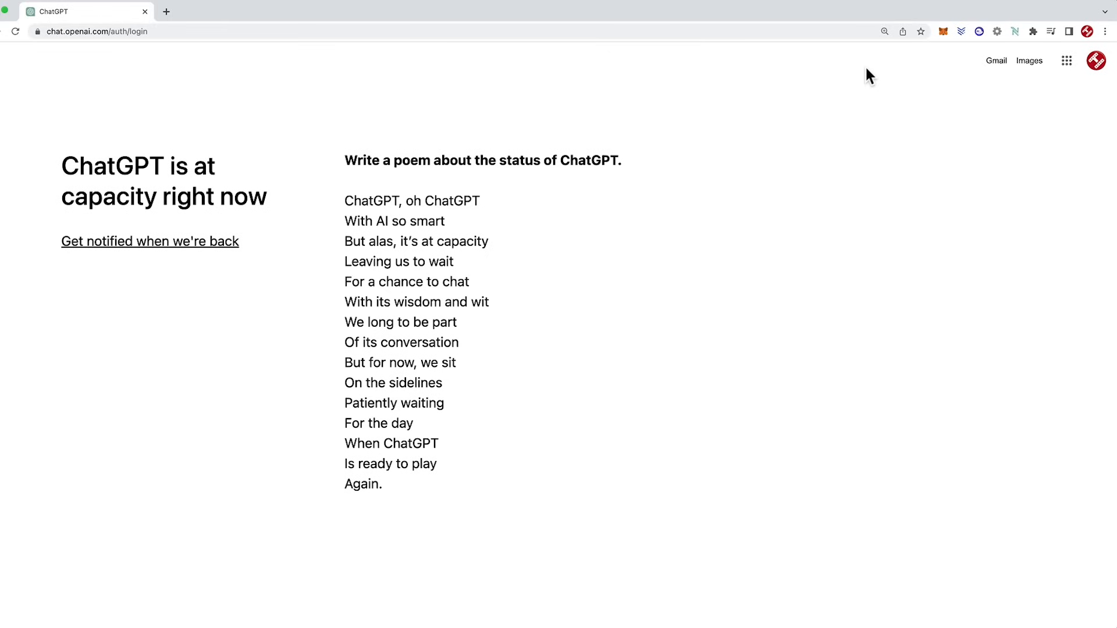
mouse_move(1033, 38)
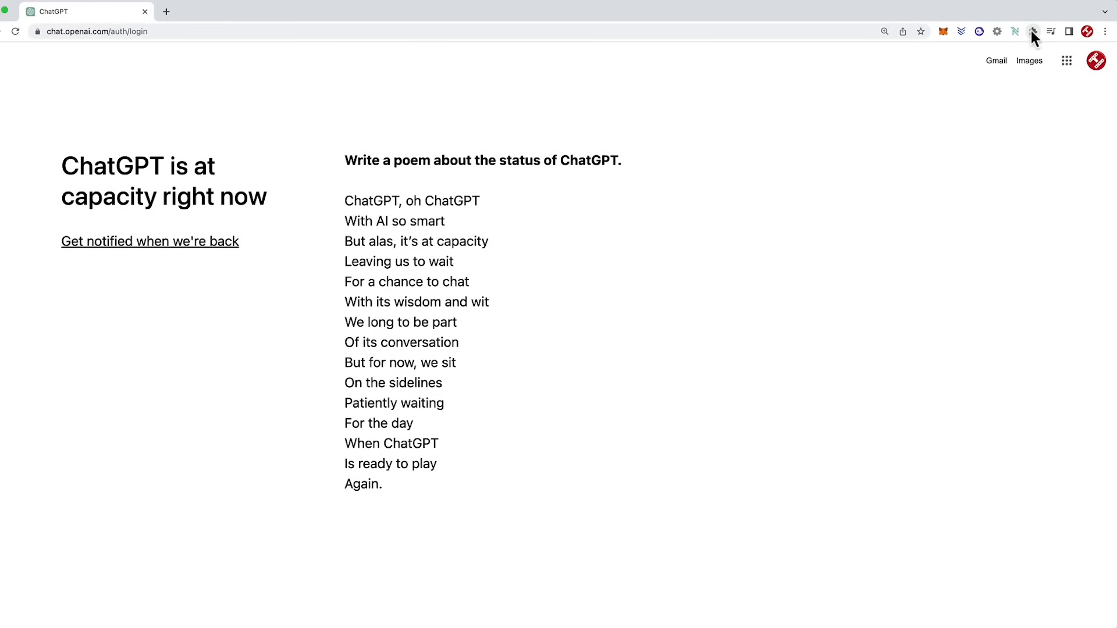
Step: Manage Extensions, switch off every installed extension, and return to the ChatGPT tab
left_click(1032, 31)
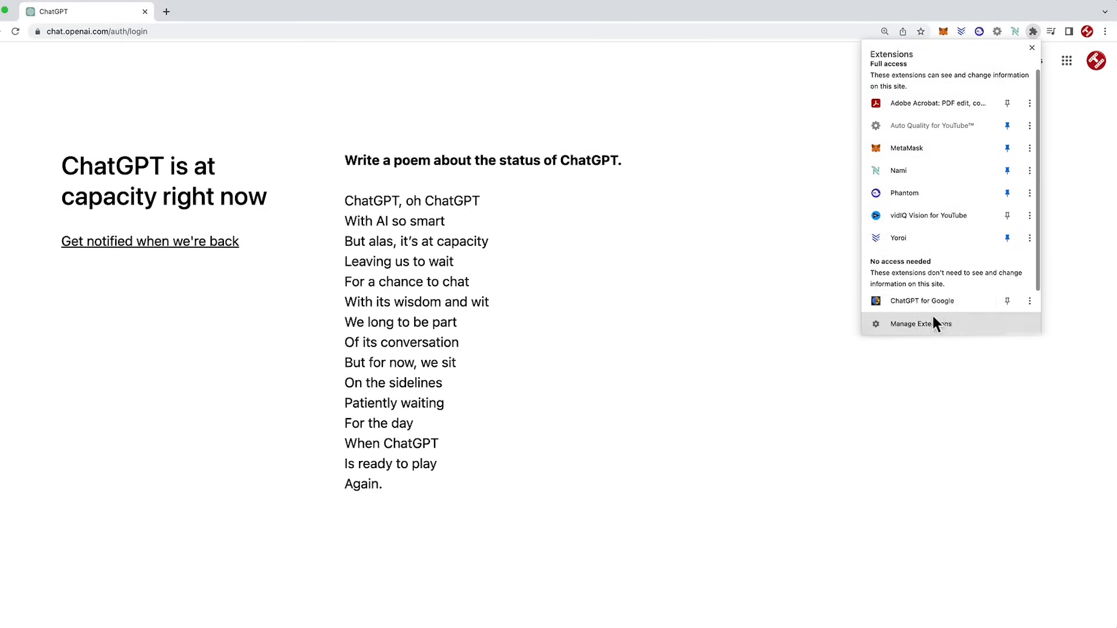
left_click(922, 324)
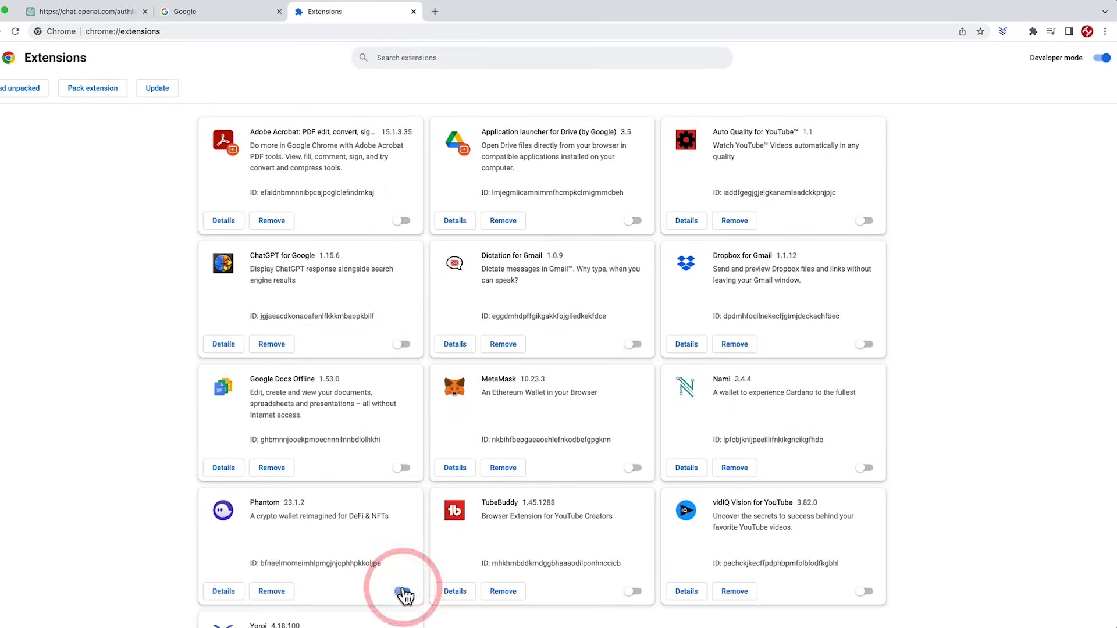
scroll("down", 3)
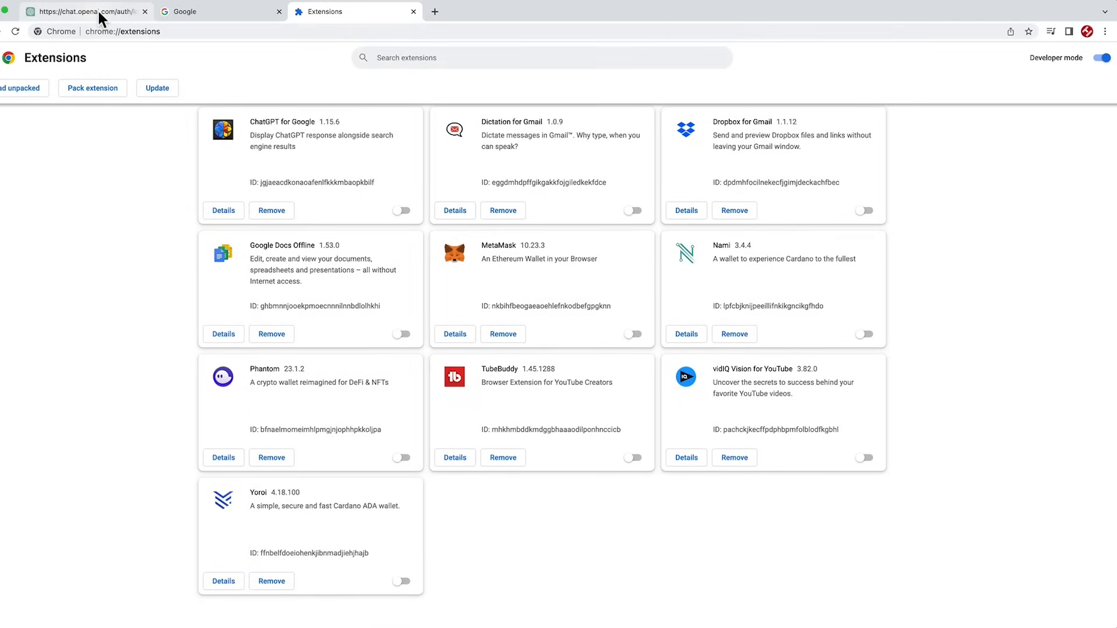
left_click(85, 12)
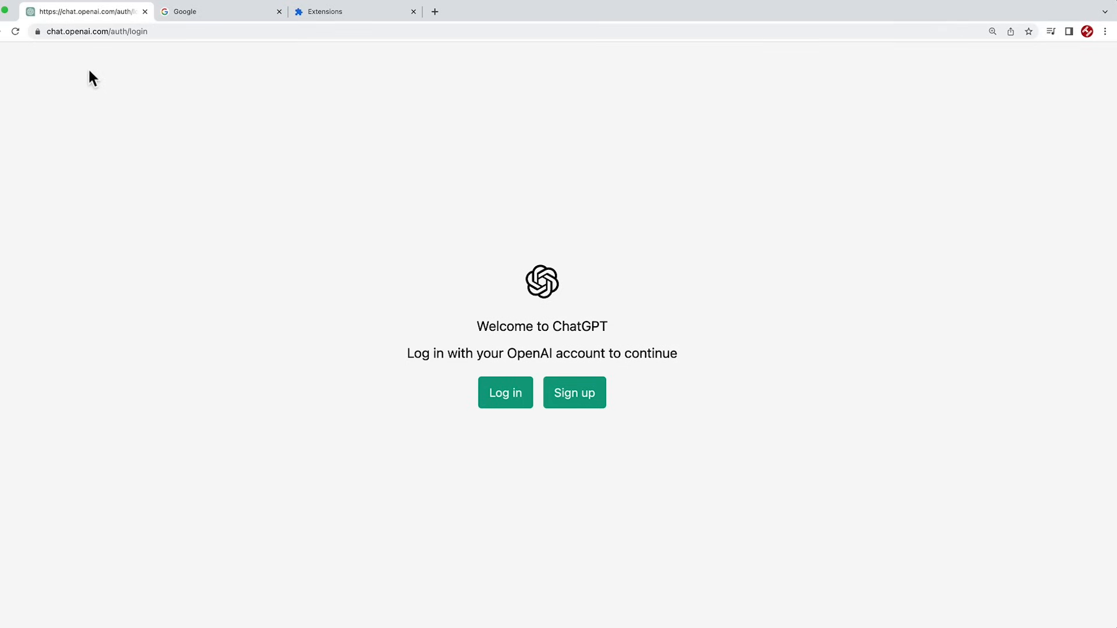
Step: Close the Extensions tab and switch to the Google tab
left_click(221, 12)
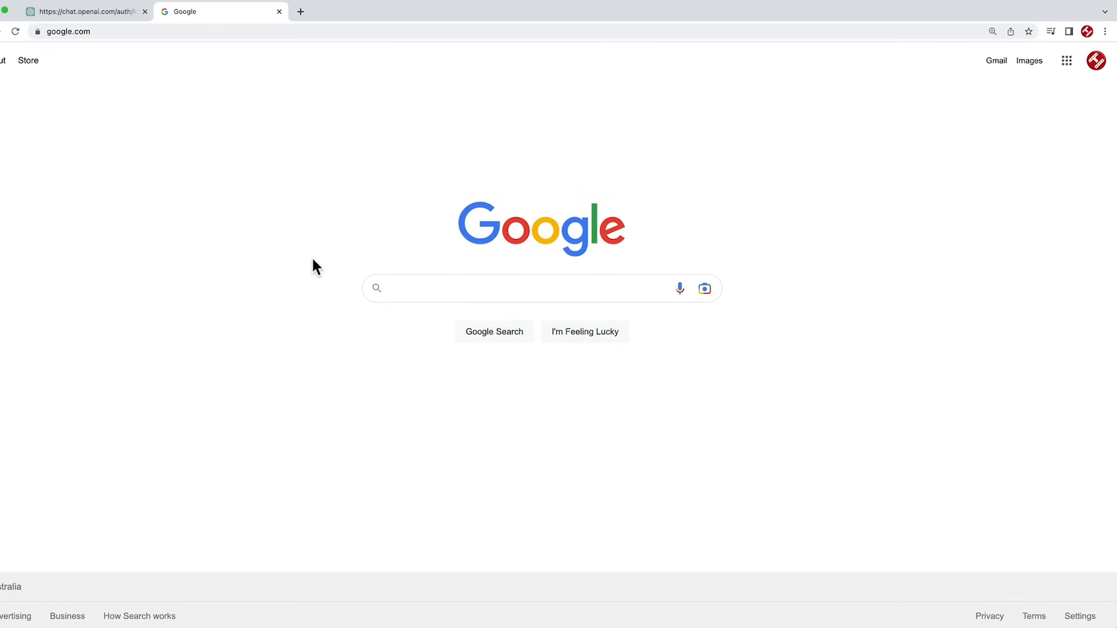
Step: Search Google for 'chrome store' and follow the Chrome Web Store result
left_click(513, 287)
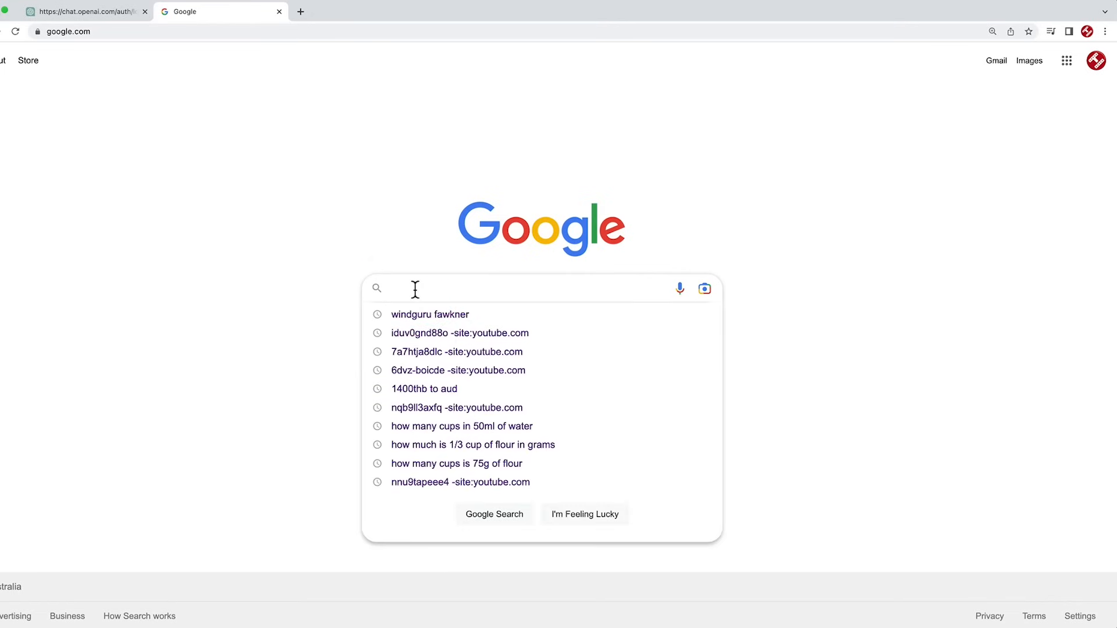
type("chrome stor")
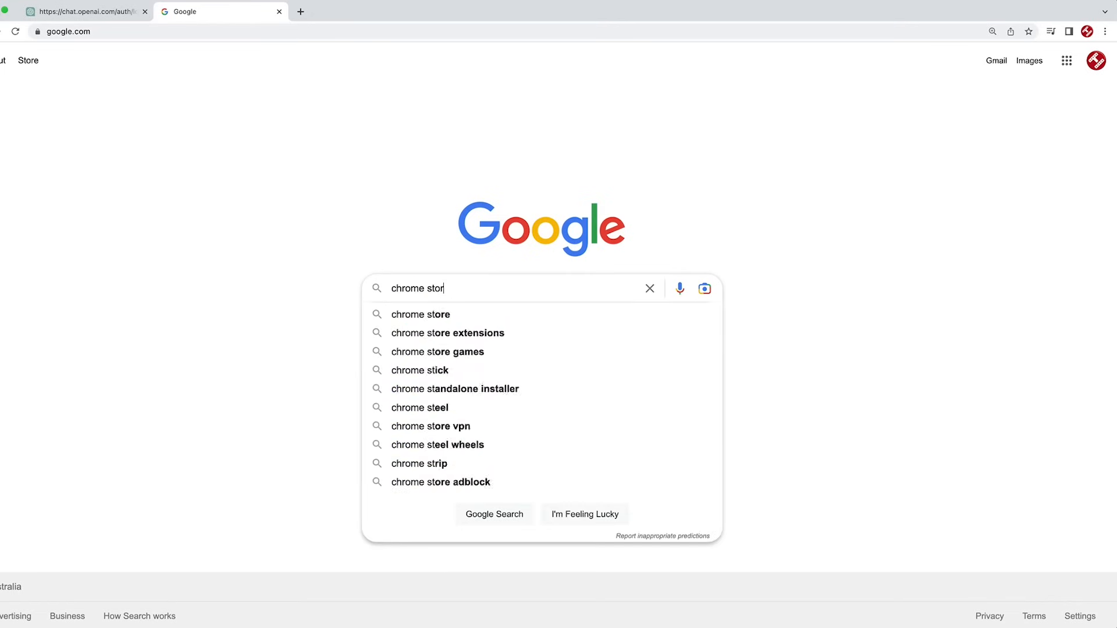
left_click(421, 314)
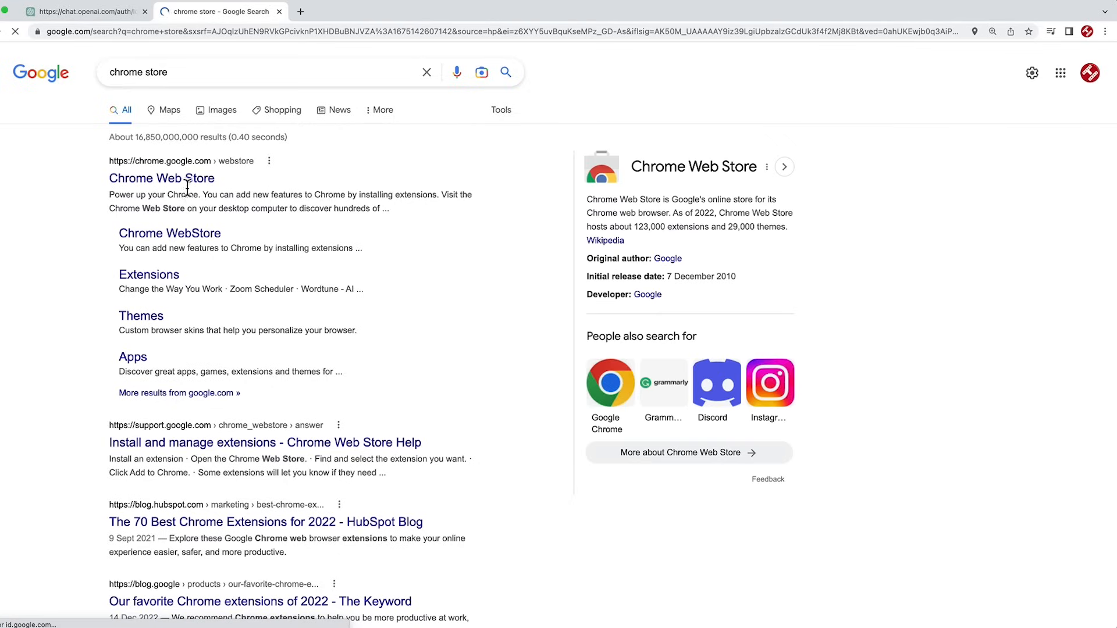
left_click(161, 178)
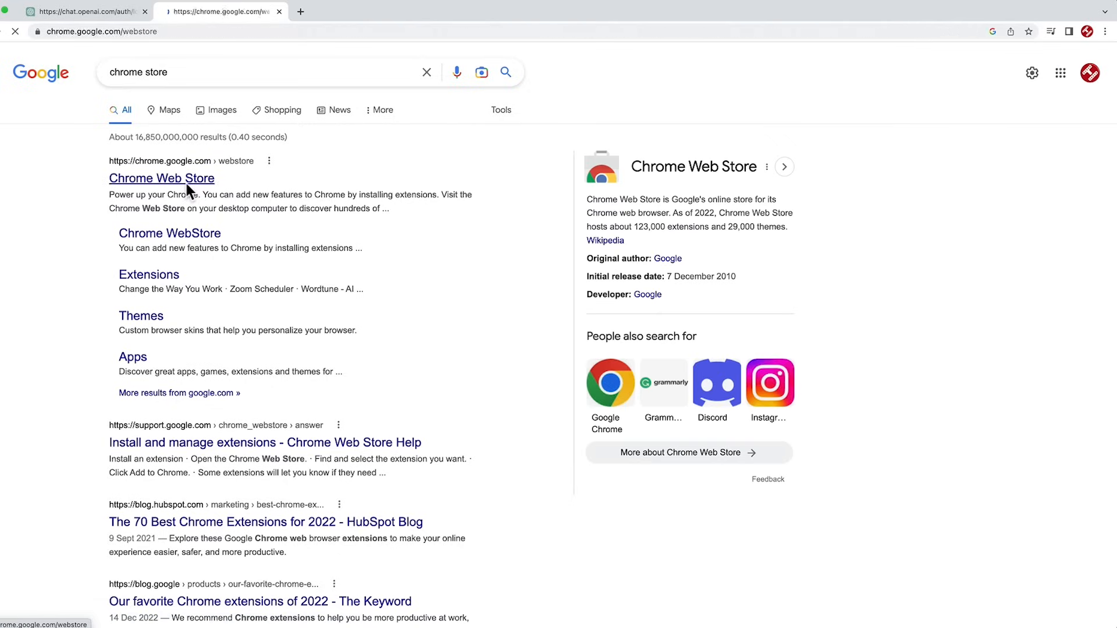
left_click(161, 178)
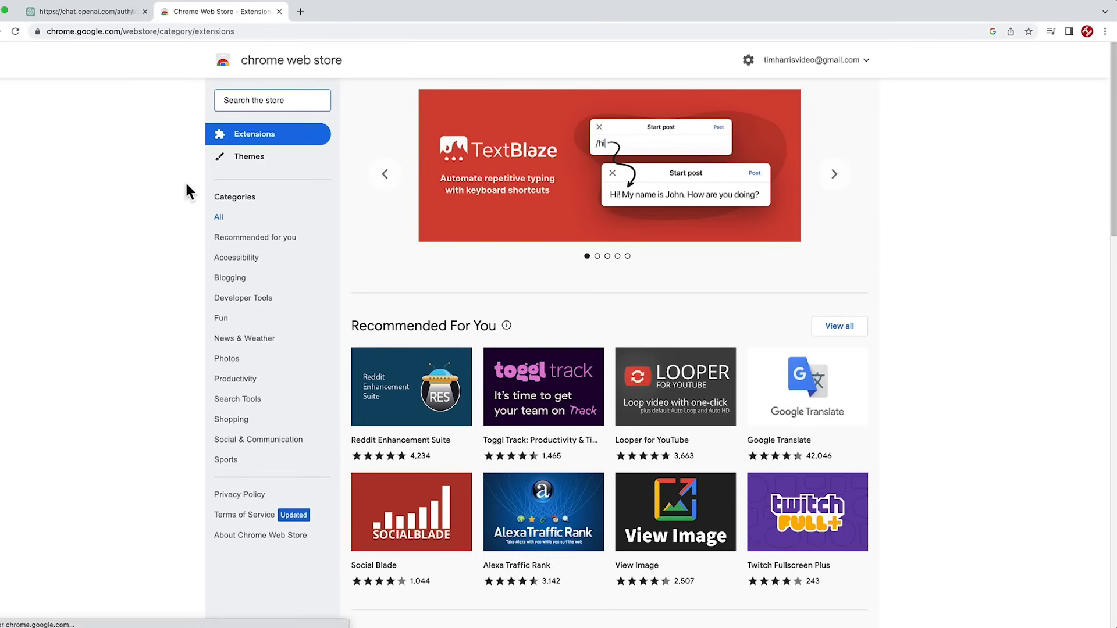
Step: Search the store for 'vpn' and add Hola VPN - The Website Unblocker to Chrome
type("vpn")
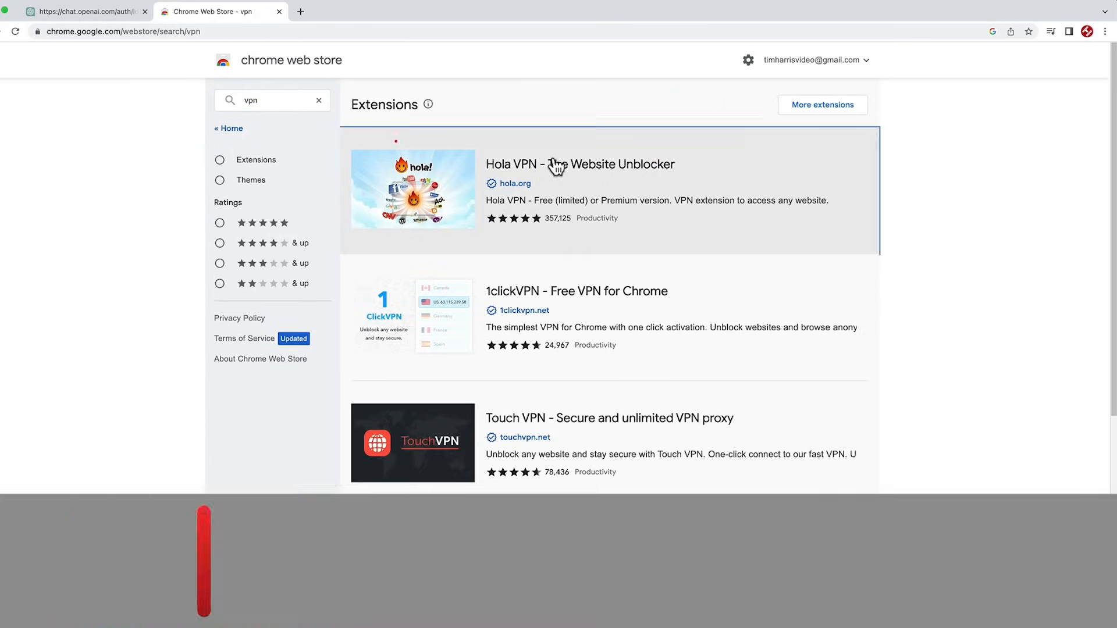
left_click(579, 164)
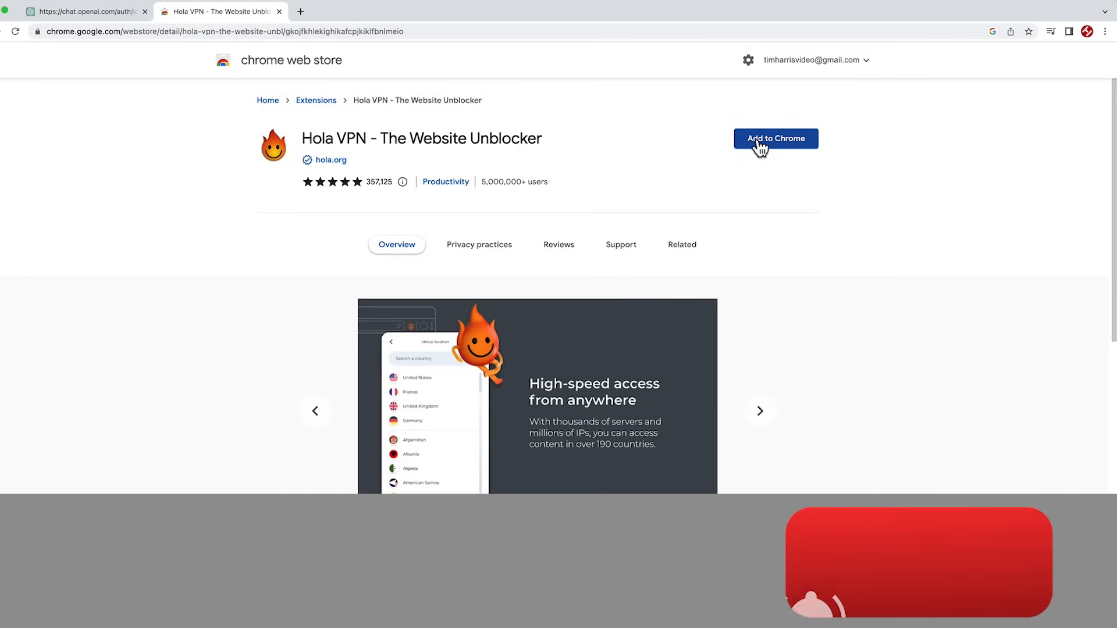
left_click(775, 138)
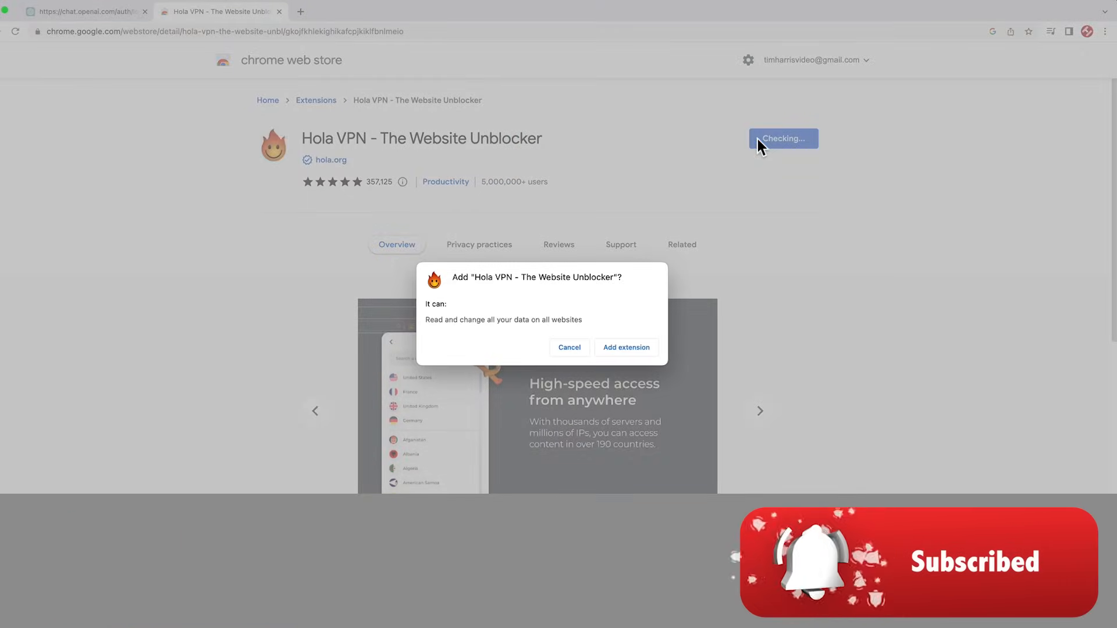
left_click(625, 346)
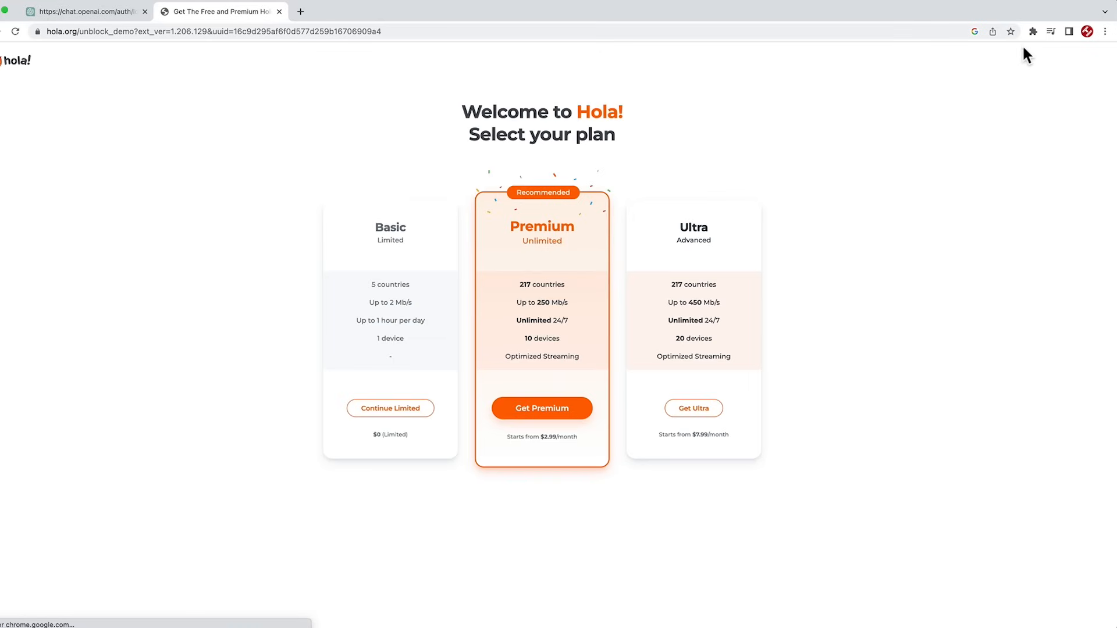
Step: Choose Hola's free limited Basic plan and bring up the pinned Hola VPN panel
left_click(389, 408)
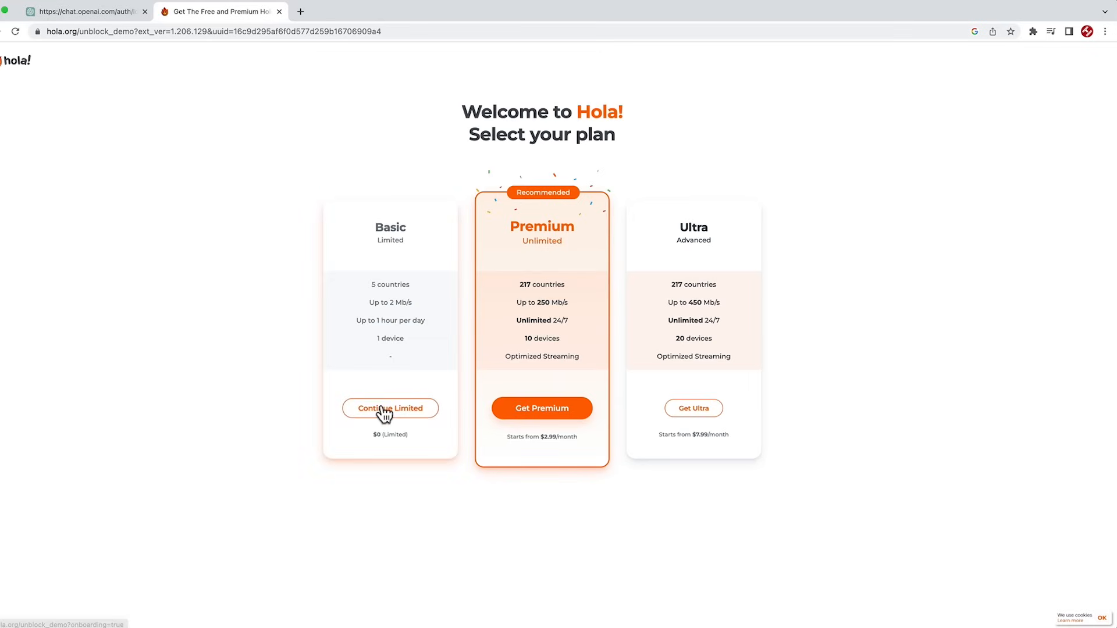
left_click(390, 409)
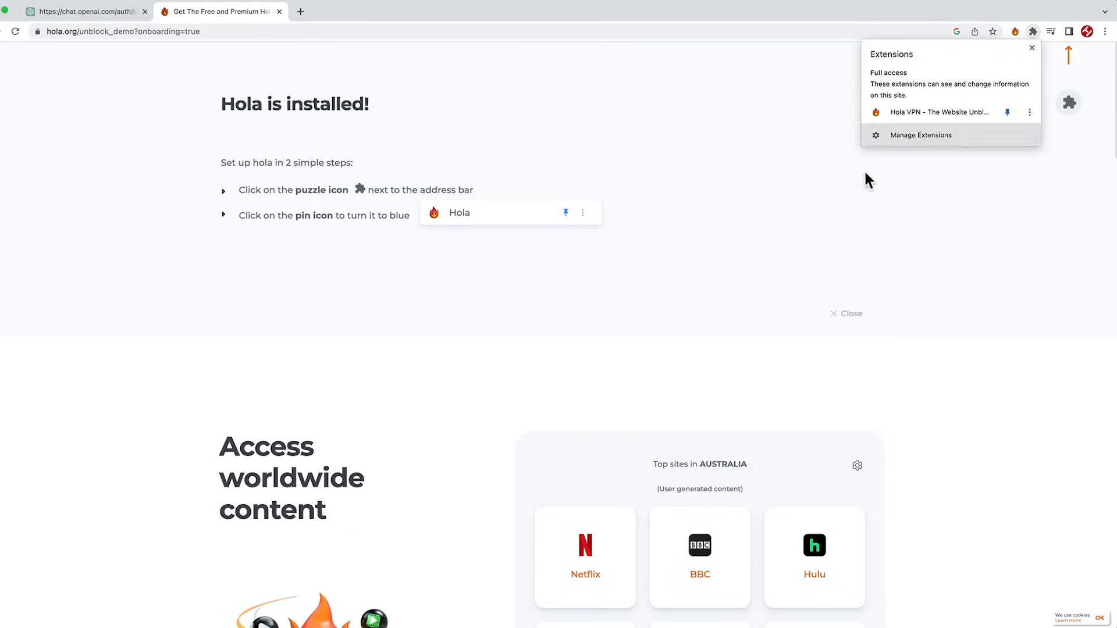
left_click(1032, 30)
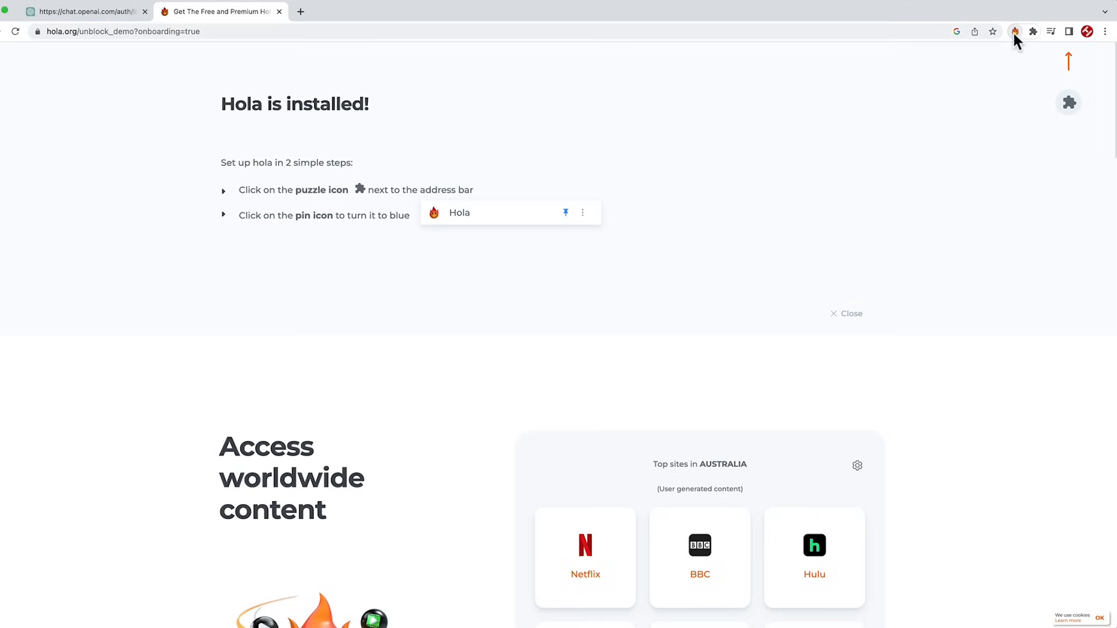
left_click(1014, 31)
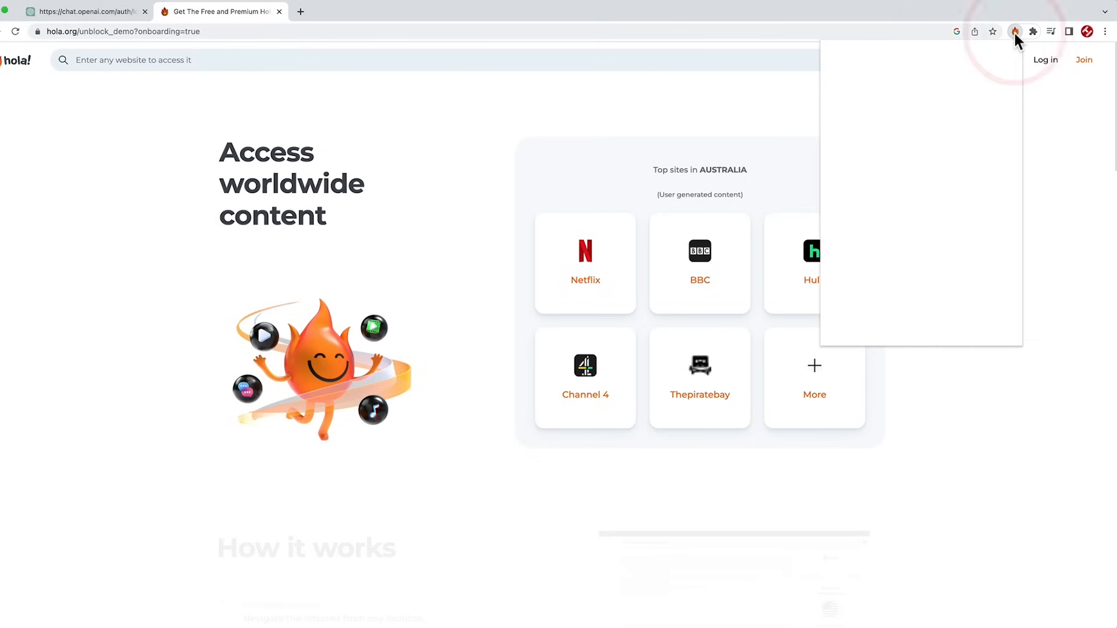
Step: Unblock openai.com in Hola VPN, switch its location to Australia and confirm with 'Oh, yes!'
left_click(1015, 31)
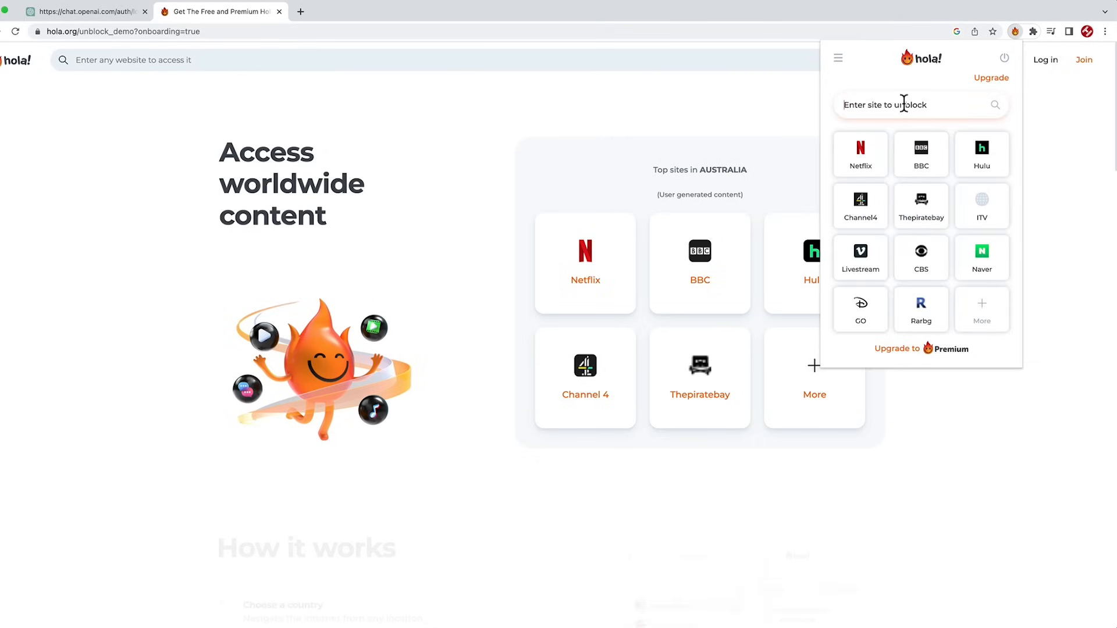
type("openai.com")
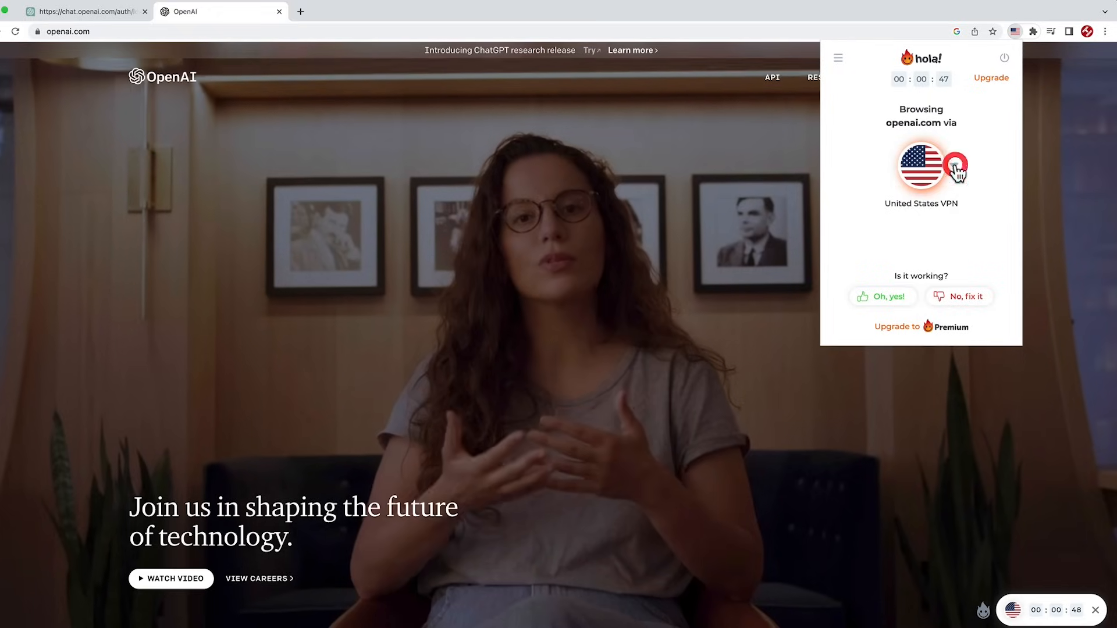
type("aus")
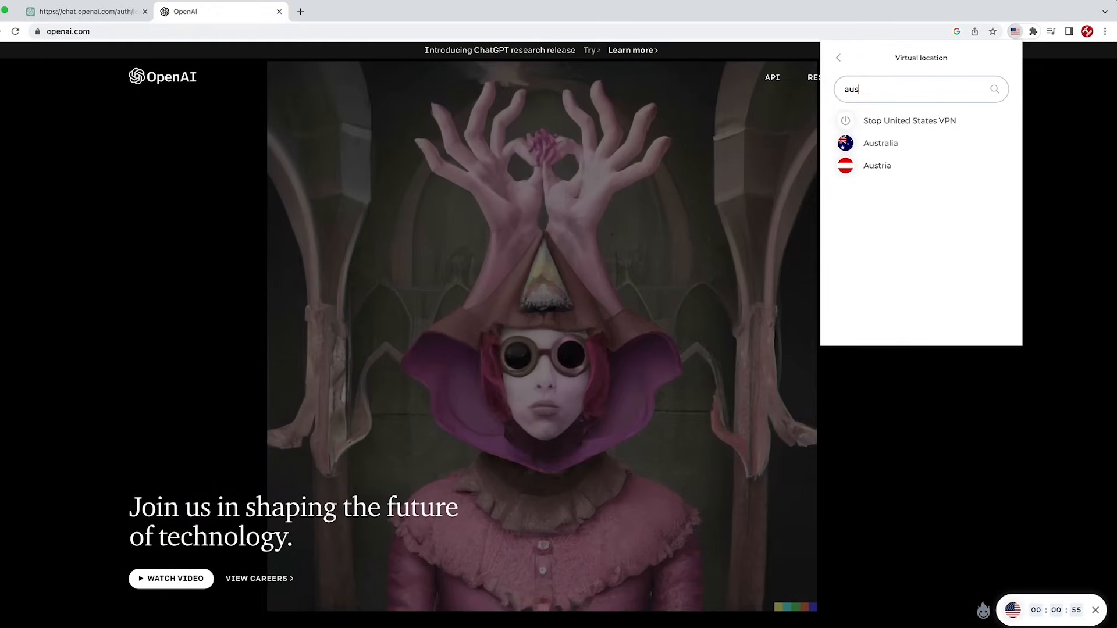
left_click(879, 142)
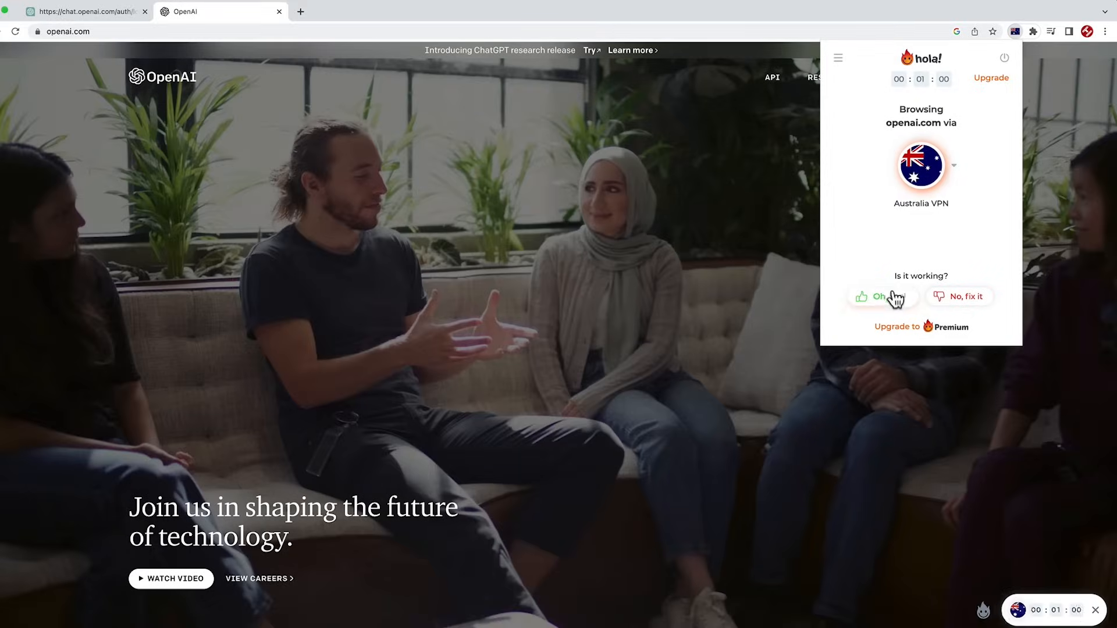
left_click(881, 296)
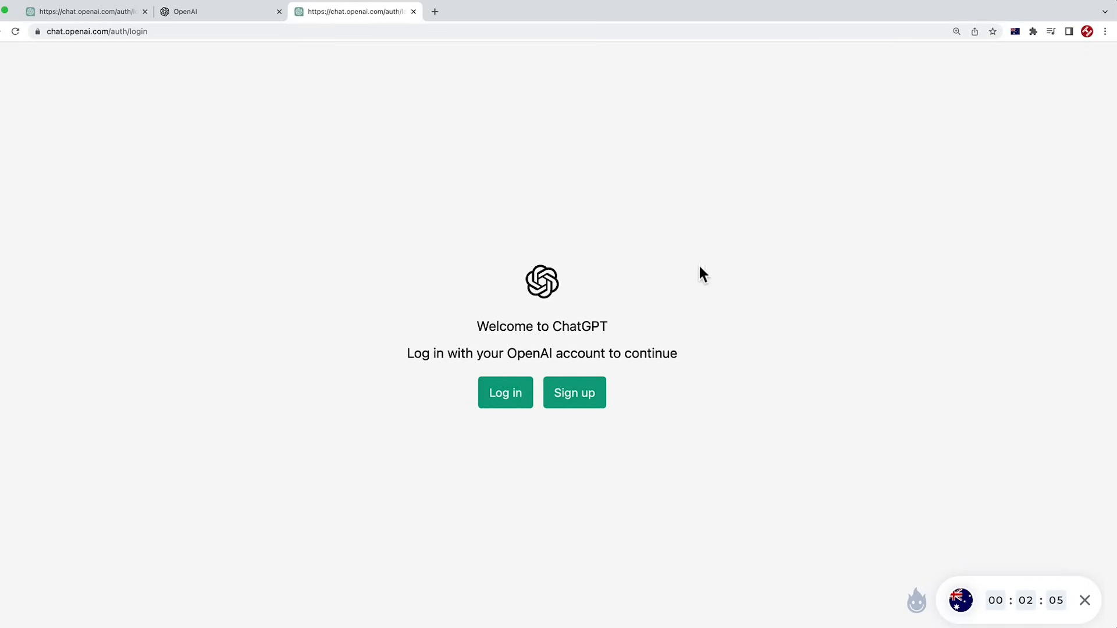
mouse_move(522, 451)
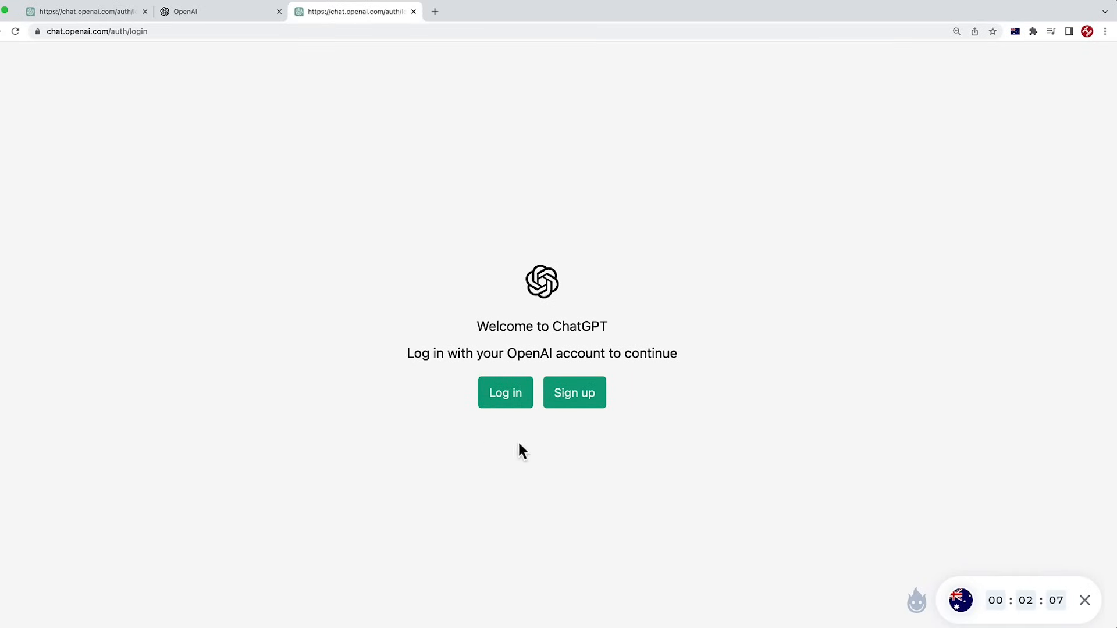
mouse_move(382, 294)
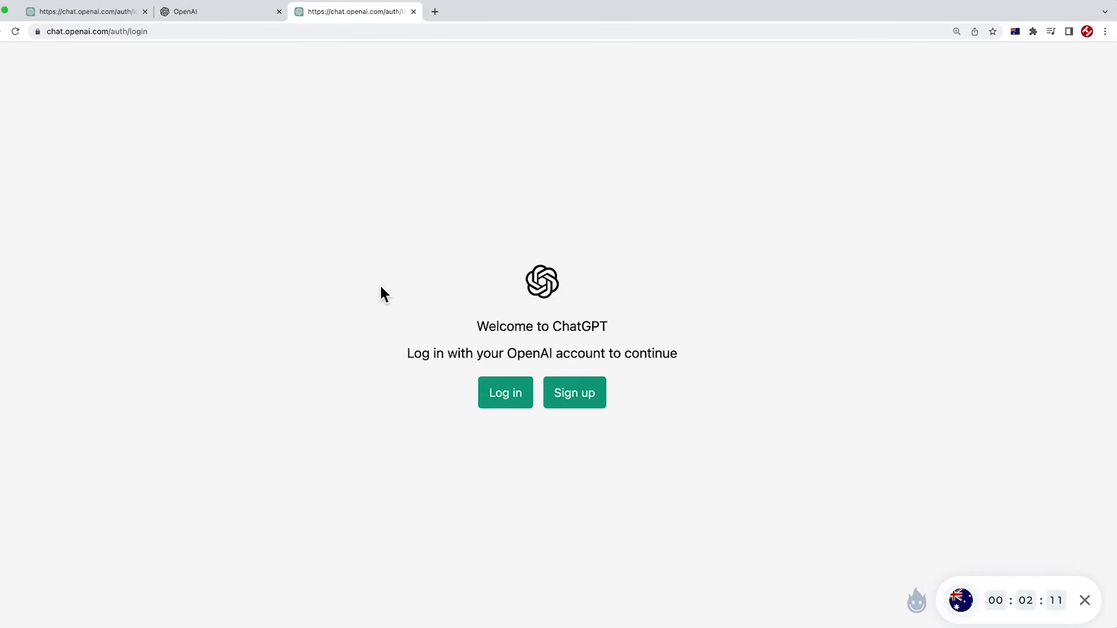
mouse_move(396, 315)
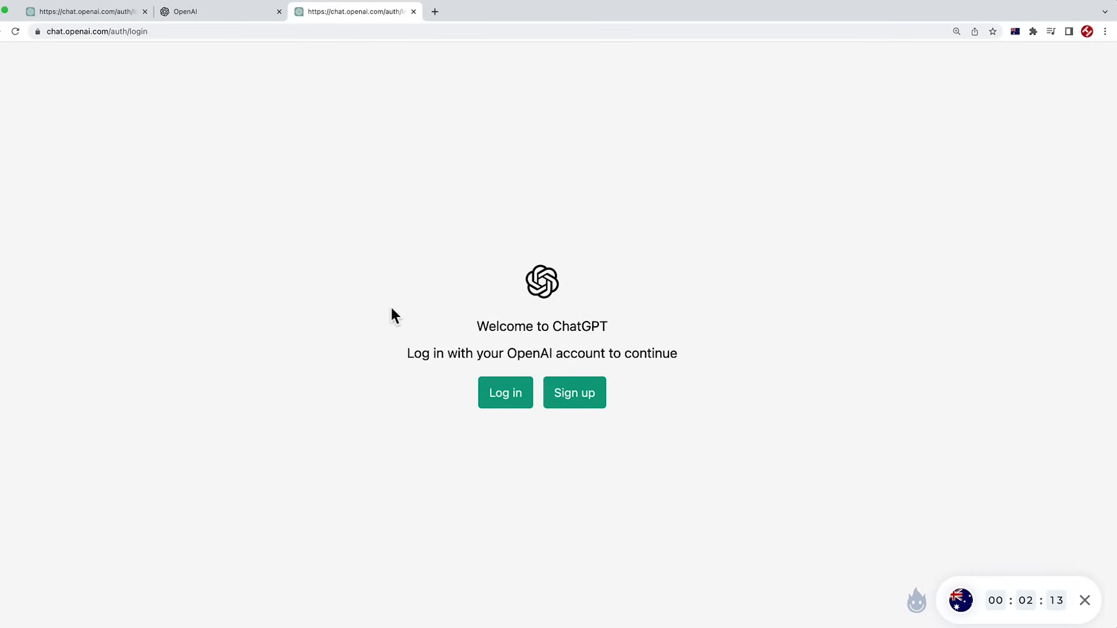